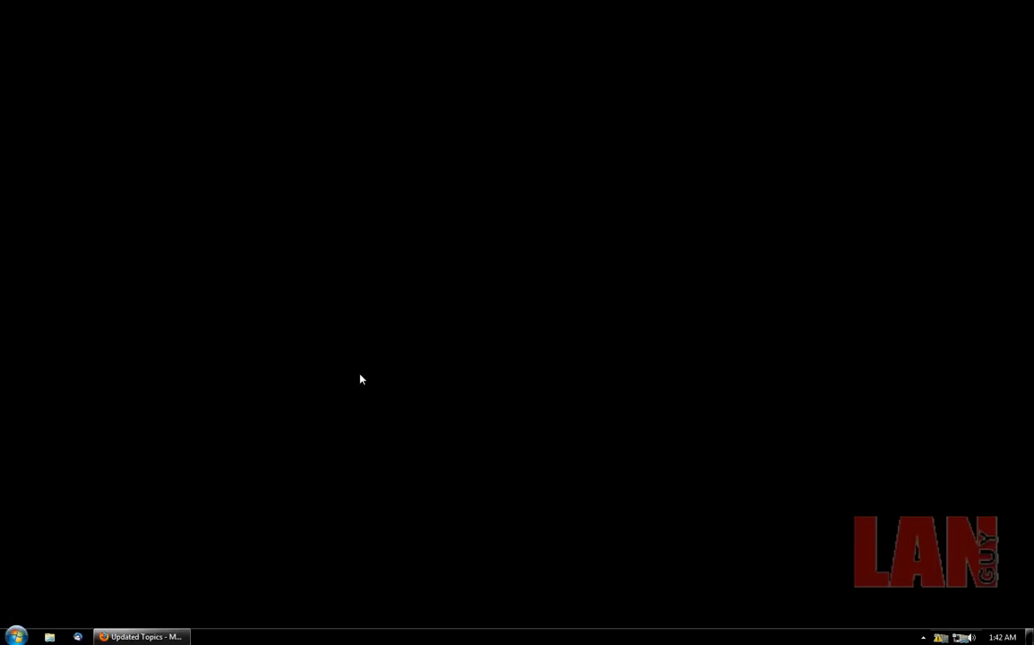
{"action": "mouse_move", "coordinate": [405, 387]}
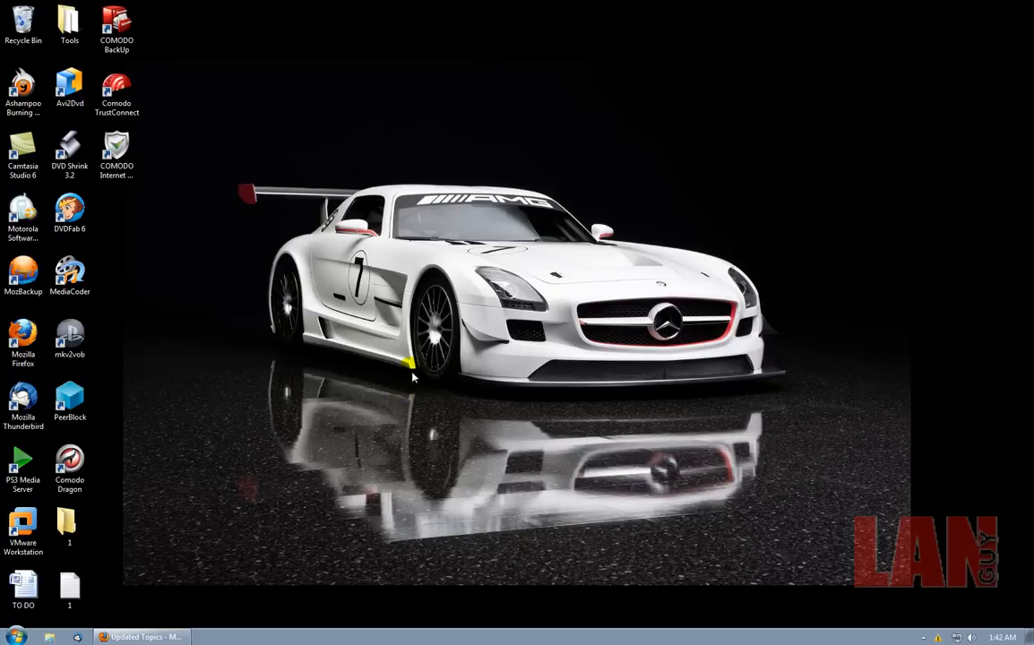
{"action": "mouse_move", "coordinate": [762, 527]}
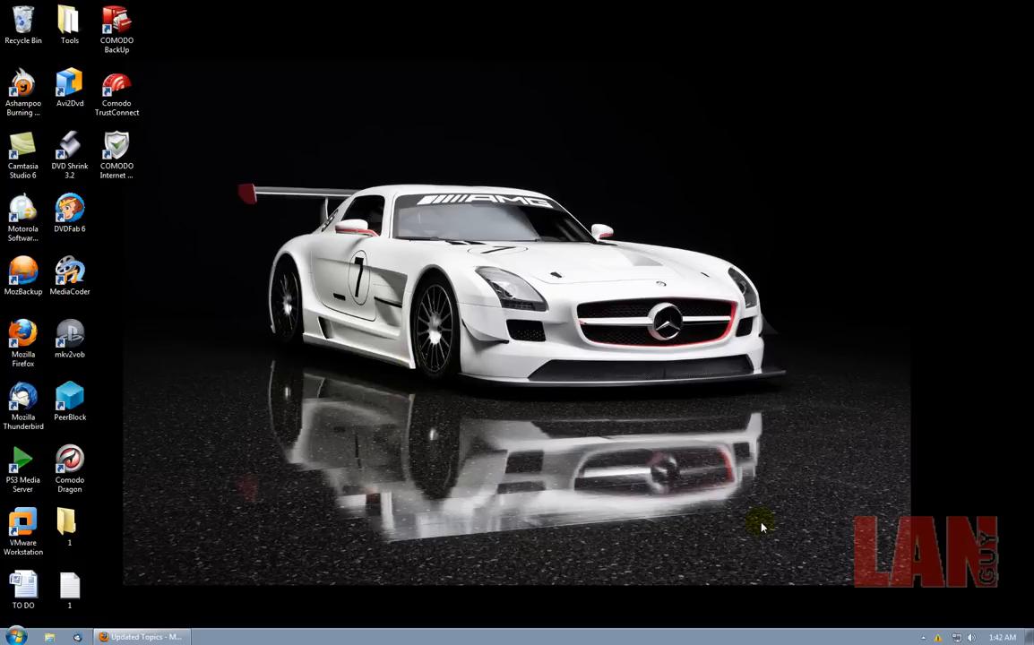
Step: Open the COMODO Internet Security DVD (D:) and select the cmdinstall file
{"action": "left_click", "coordinate": [947, 637]}
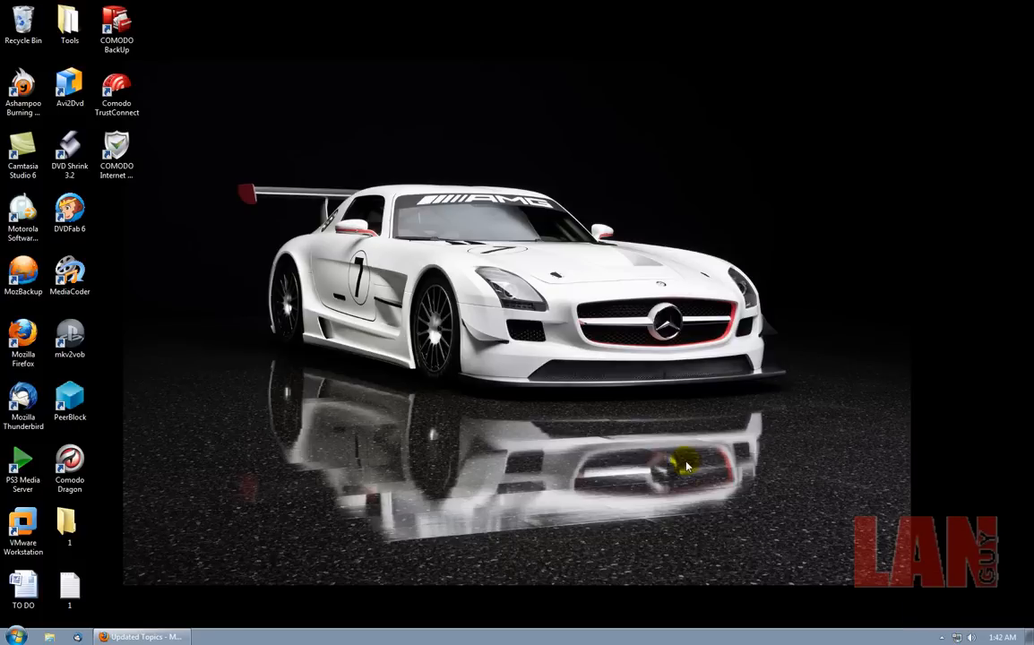
{"action": "mouse_move", "coordinate": [195, 470]}
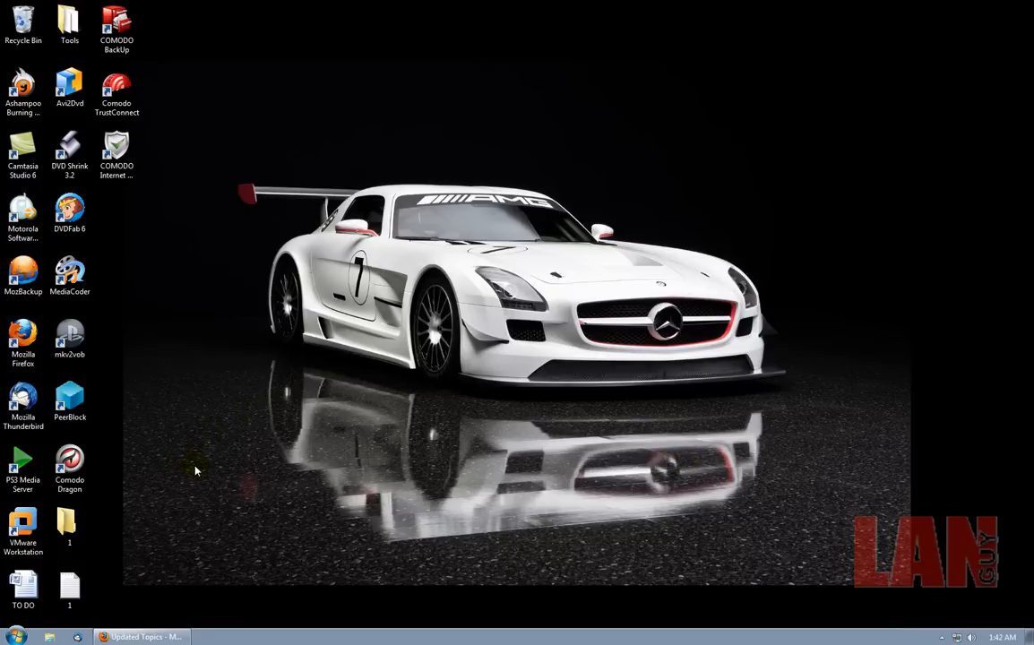
{"action": "mouse_move", "coordinate": [949, 619]}
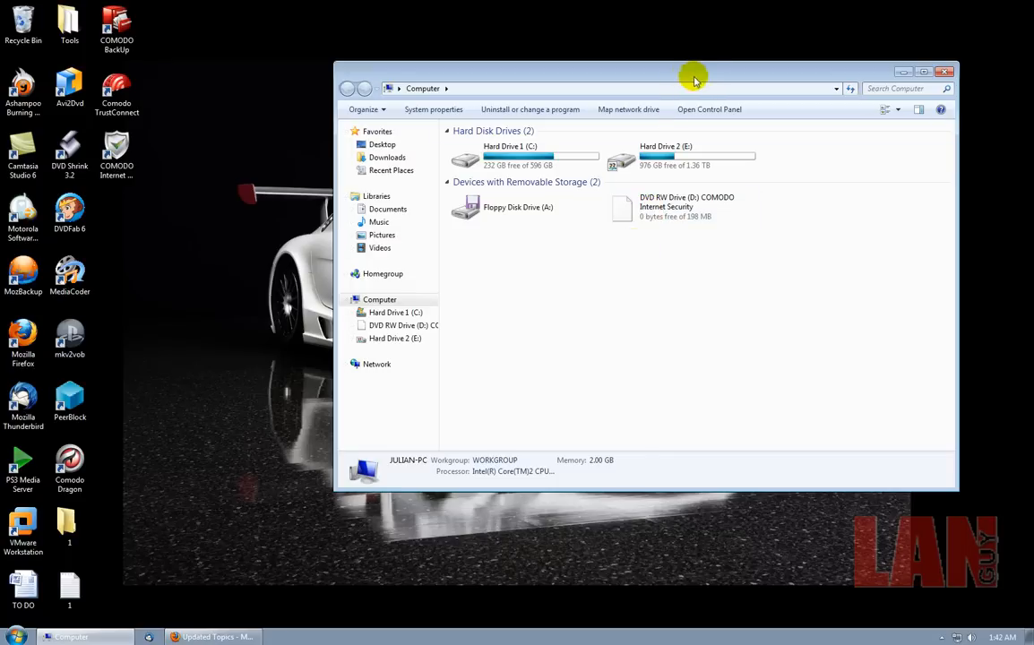
{"action": "left_click", "coordinate": [681, 206]}
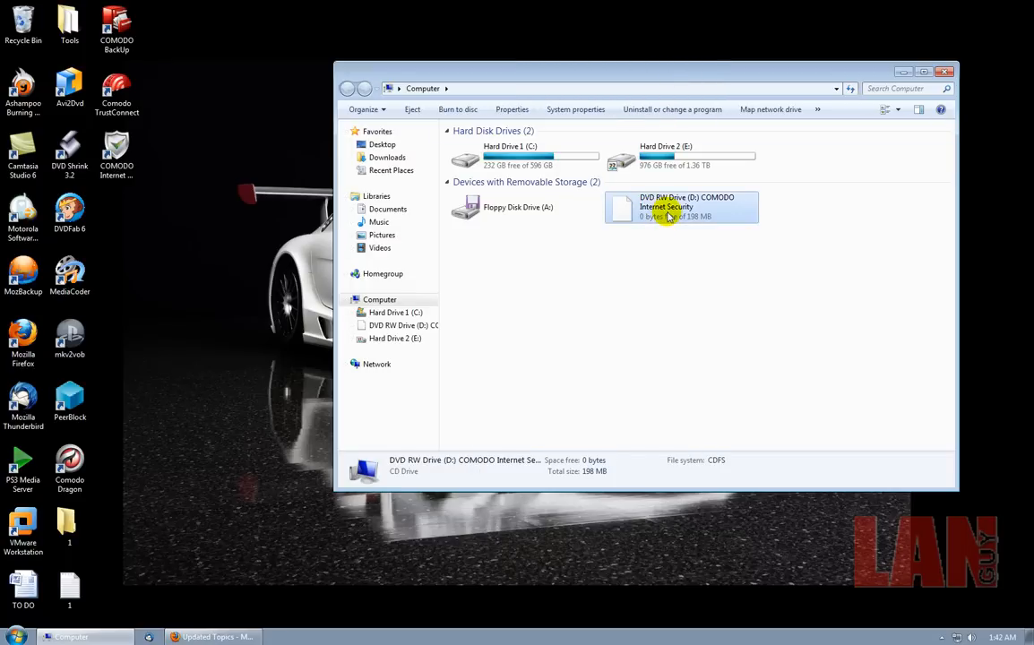
{"action": "double_click", "coordinate": [682, 207]}
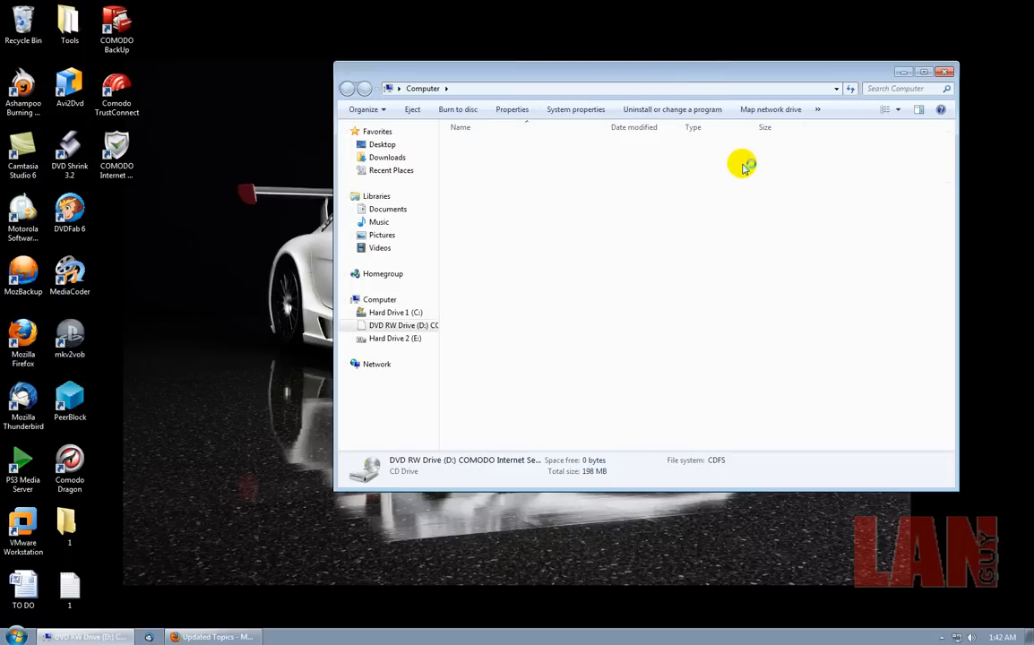
{"action": "mouse_move", "coordinate": [578, 188]}
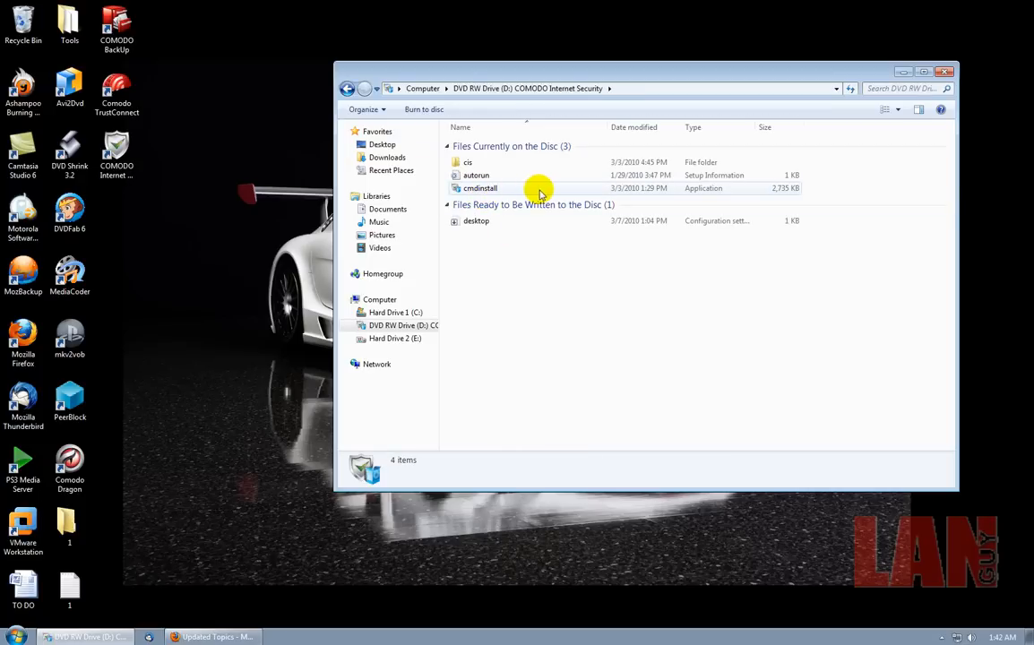
{"action": "left_click", "coordinate": [480, 188]}
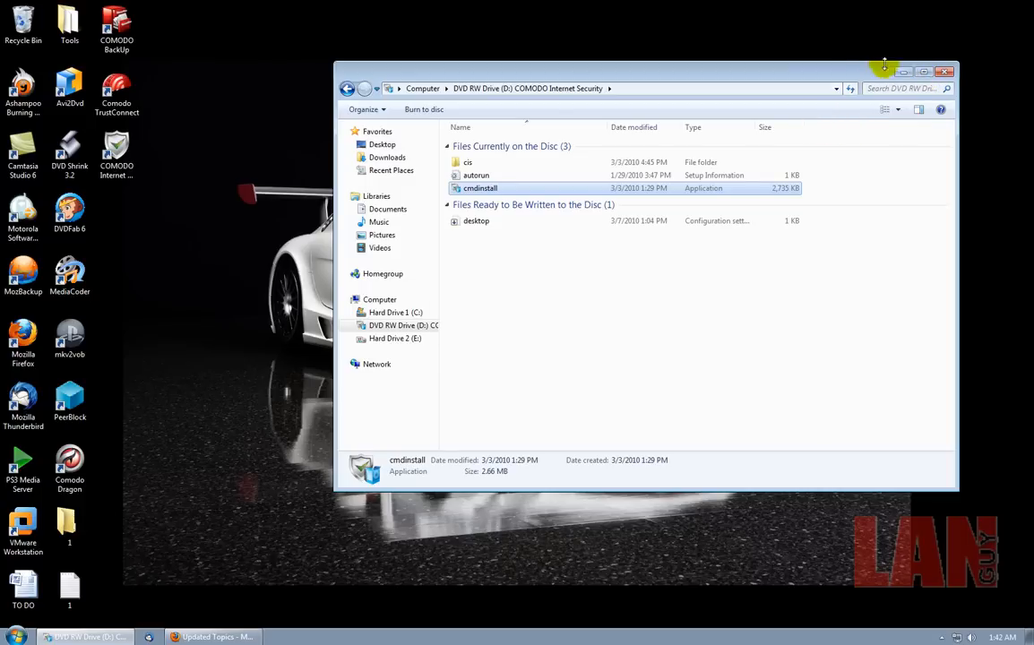
Step: Launch cmdinstall and keep English (United States) as the installer language
{"action": "double_click", "coordinate": [480, 188]}
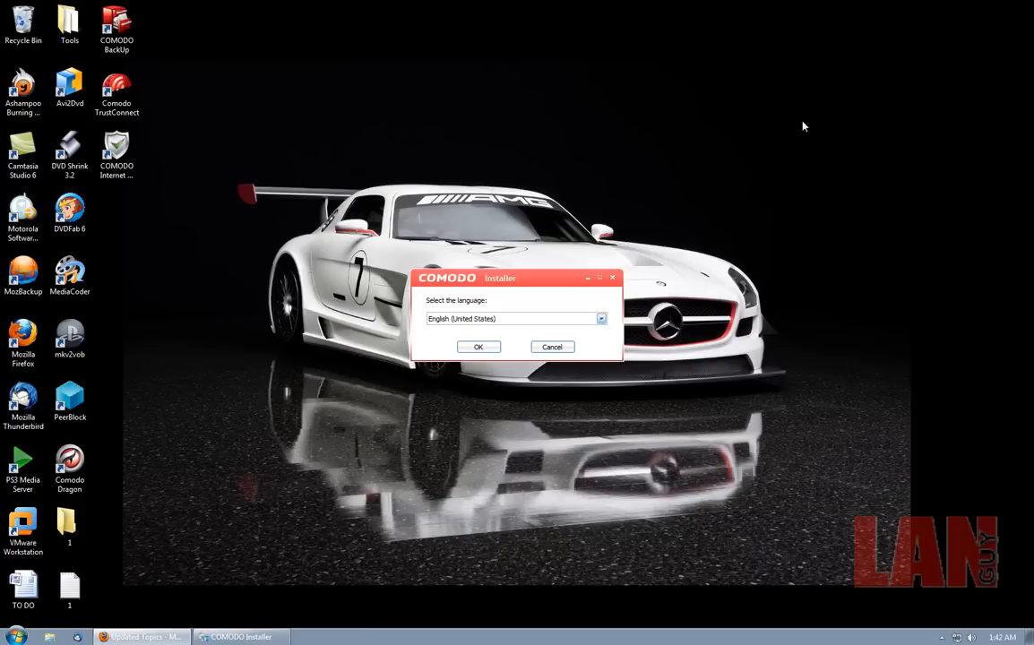
{"action": "left_click", "coordinate": [478, 347]}
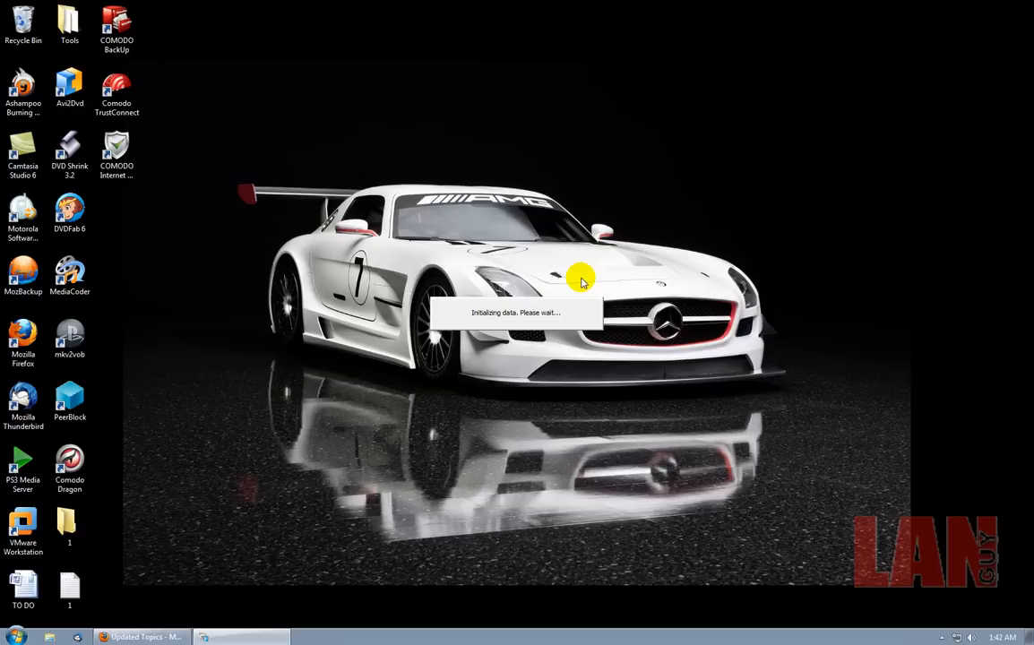
{"action": "mouse_move", "coordinate": [601, 281]}
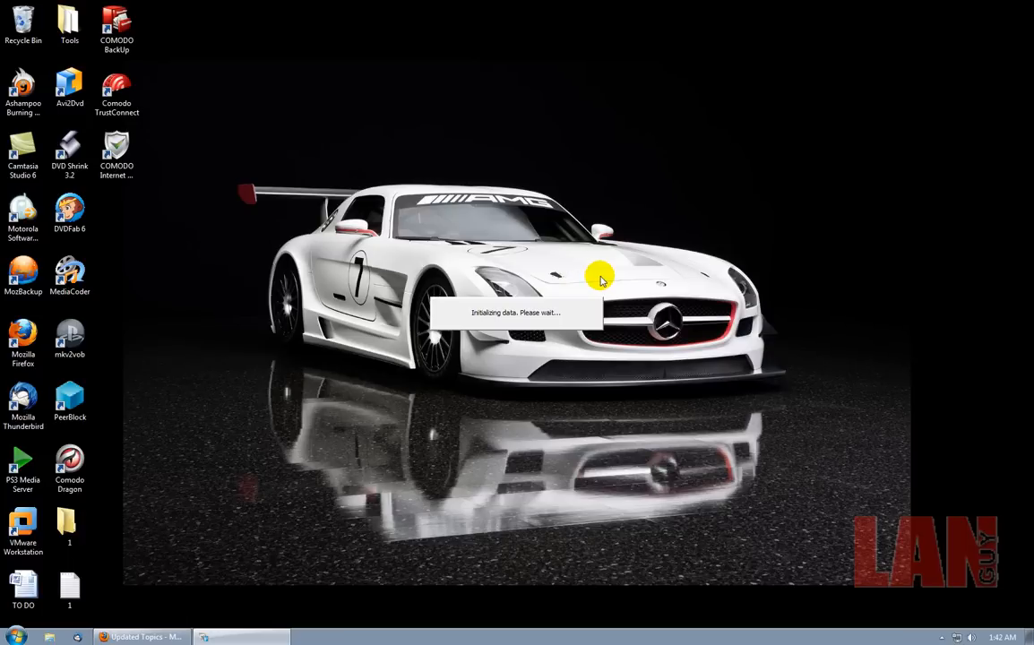
{"action": "mouse_move", "coordinate": [600, 370]}
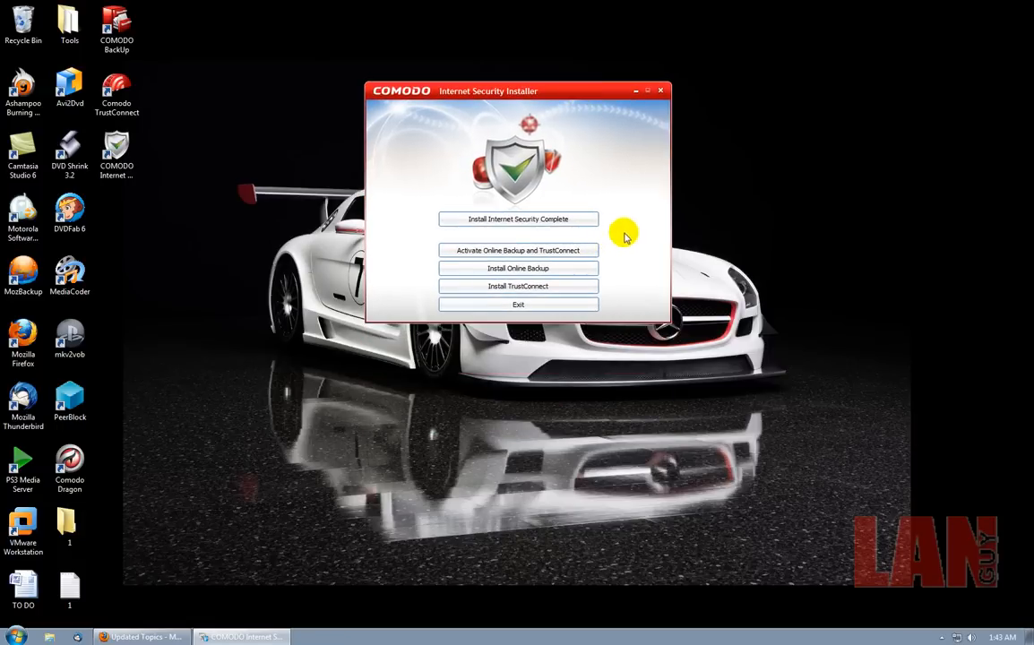
{"action": "mouse_move", "coordinate": [518, 219]}
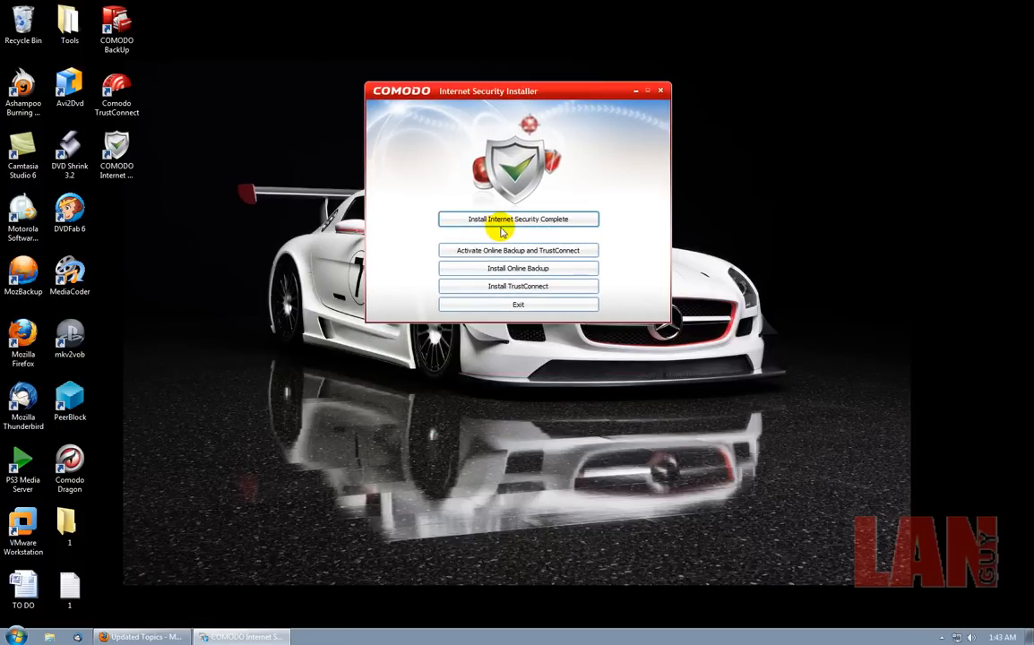
{"action": "mouse_move", "coordinate": [702, 296]}
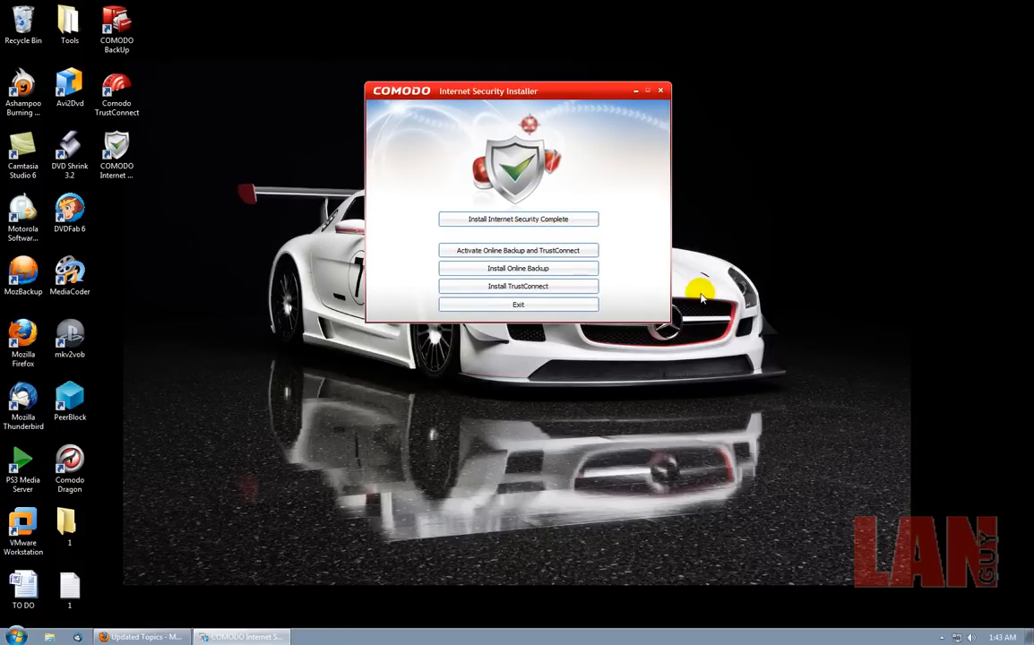
{"action": "mouse_move", "coordinate": [409, 274]}
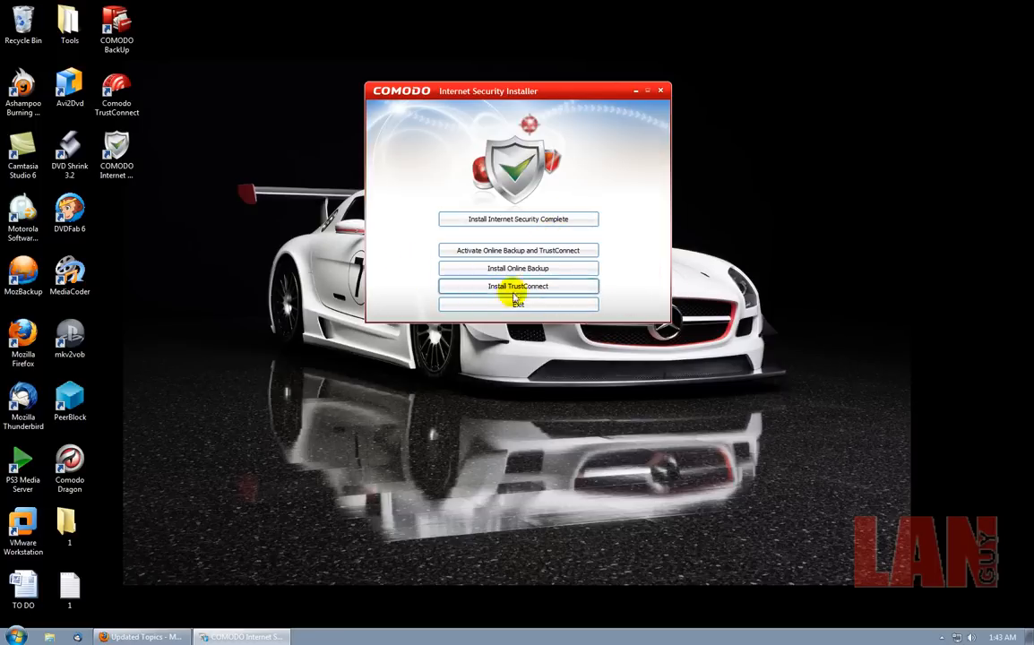
{"action": "mouse_move", "coordinate": [732, 410]}
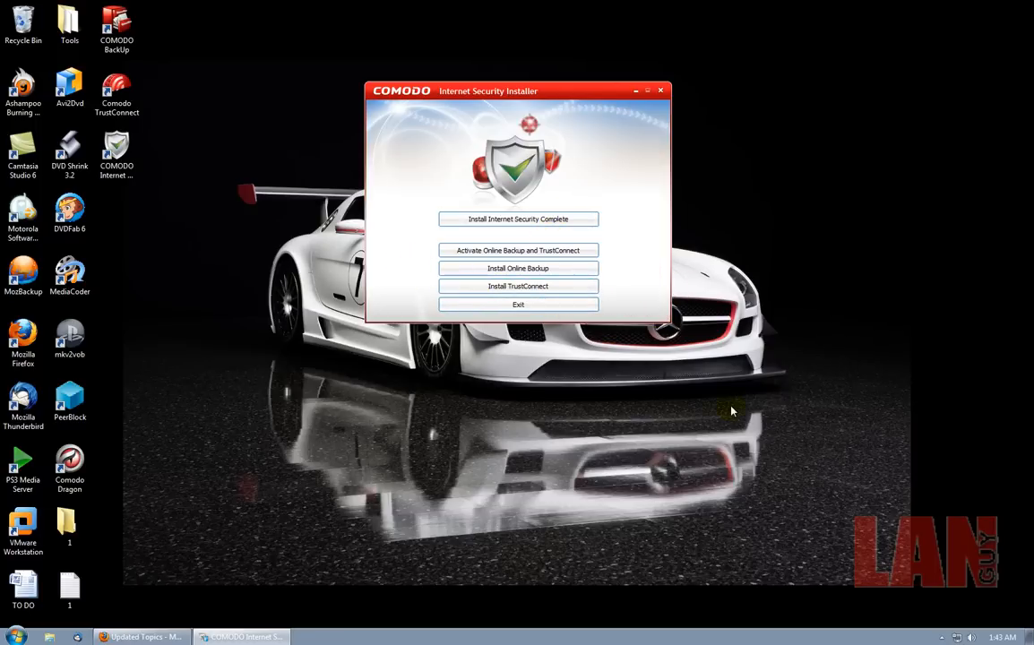
{"action": "mouse_move", "coordinate": [737, 534]}
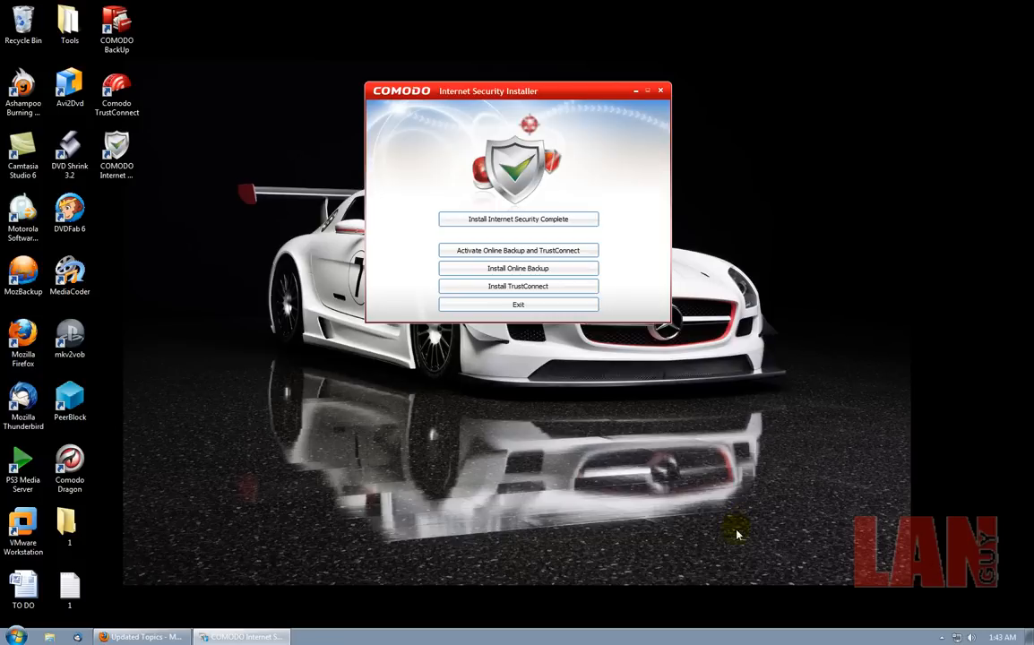
{"action": "mouse_move", "coordinate": [705, 446]}
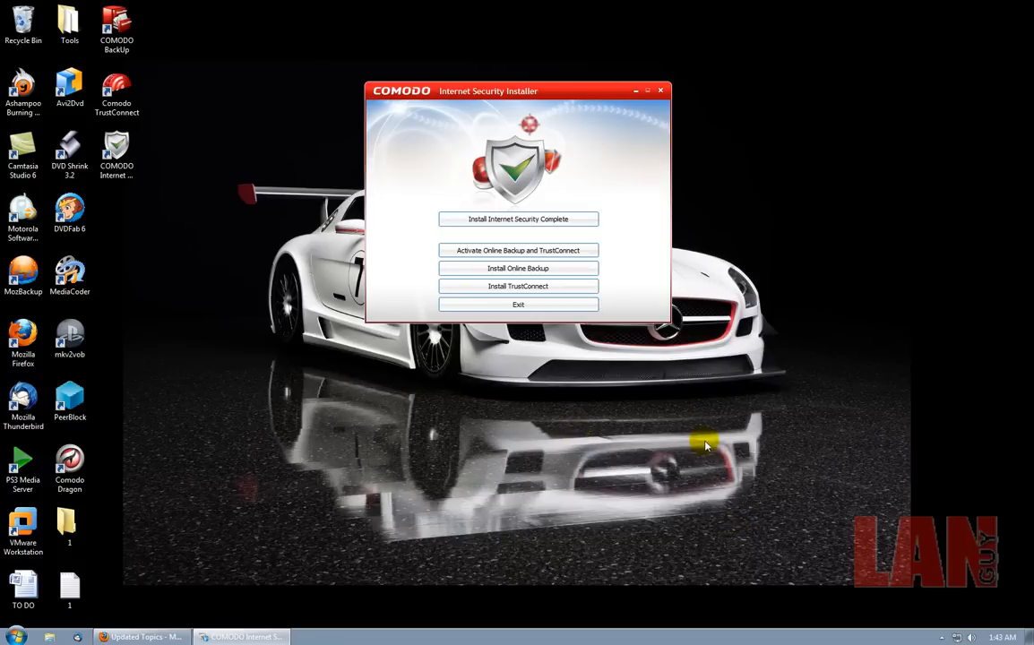
{"action": "mouse_move", "coordinate": [940, 637]}
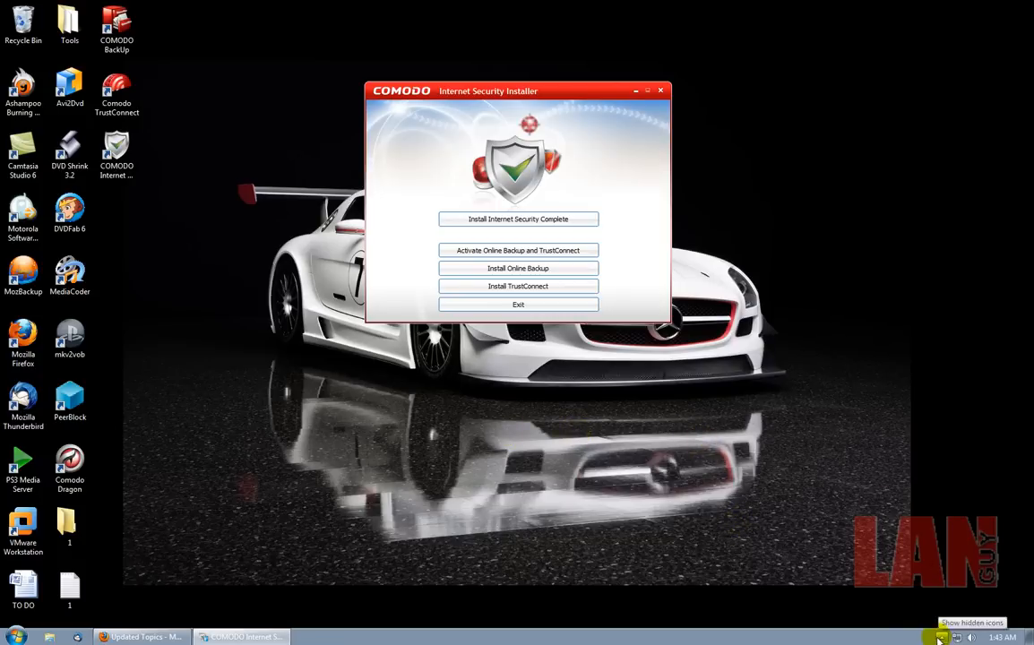
Step: Open COMODO Internet Security Complete's Summary window from the system tray
{"action": "left_click", "coordinate": [938, 637]}
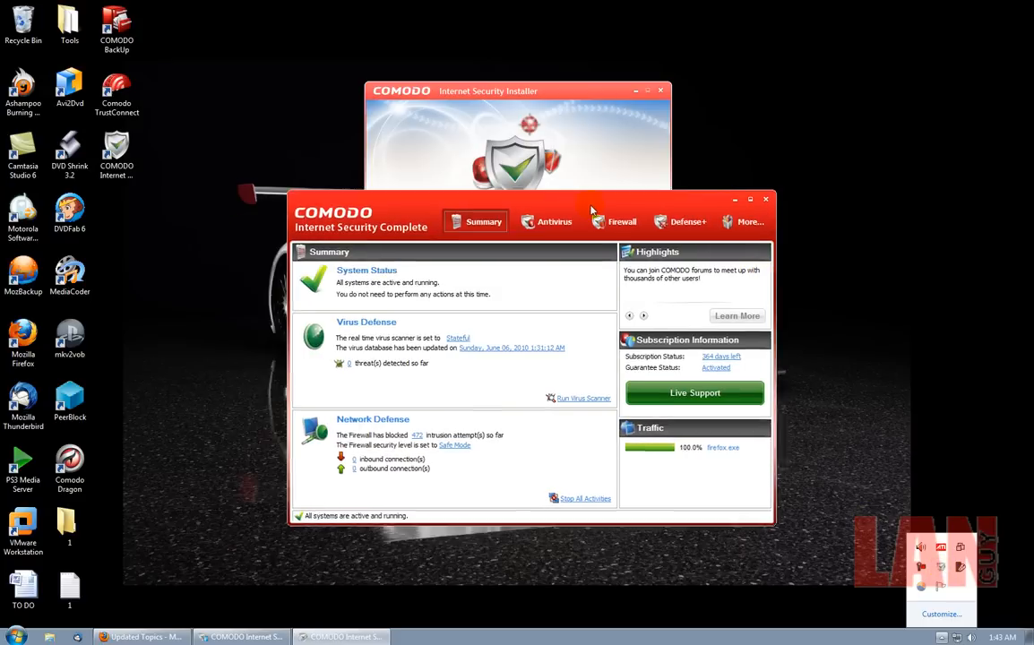
Step: Run Check for Updates from the More section and close the up-to-date notice
{"action": "left_click", "coordinate": [749, 221]}
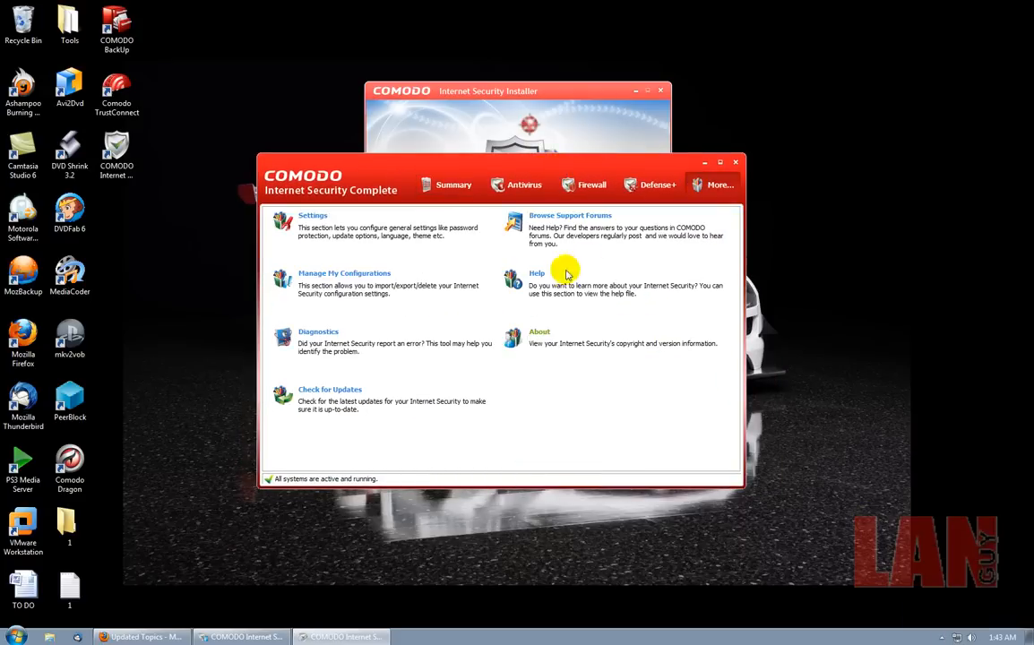
{"action": "mouse_move", "coordinate": [329, 394]}
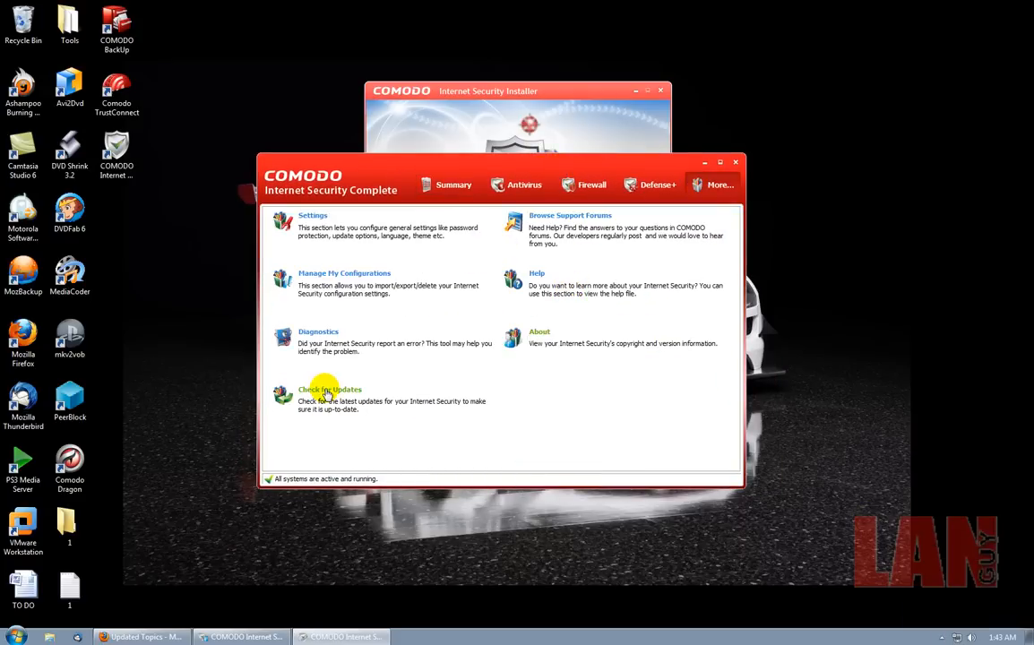
{"action": "mouse_move", "coordinate": [571, 314]}
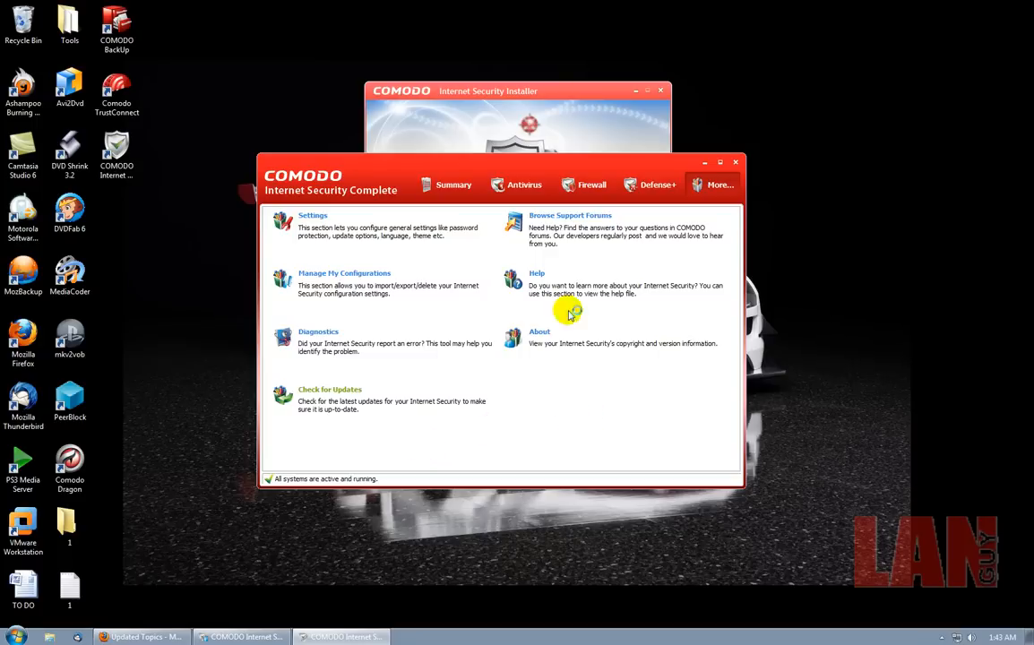
{"action": "left_click", "coordinate": [330, 389]}
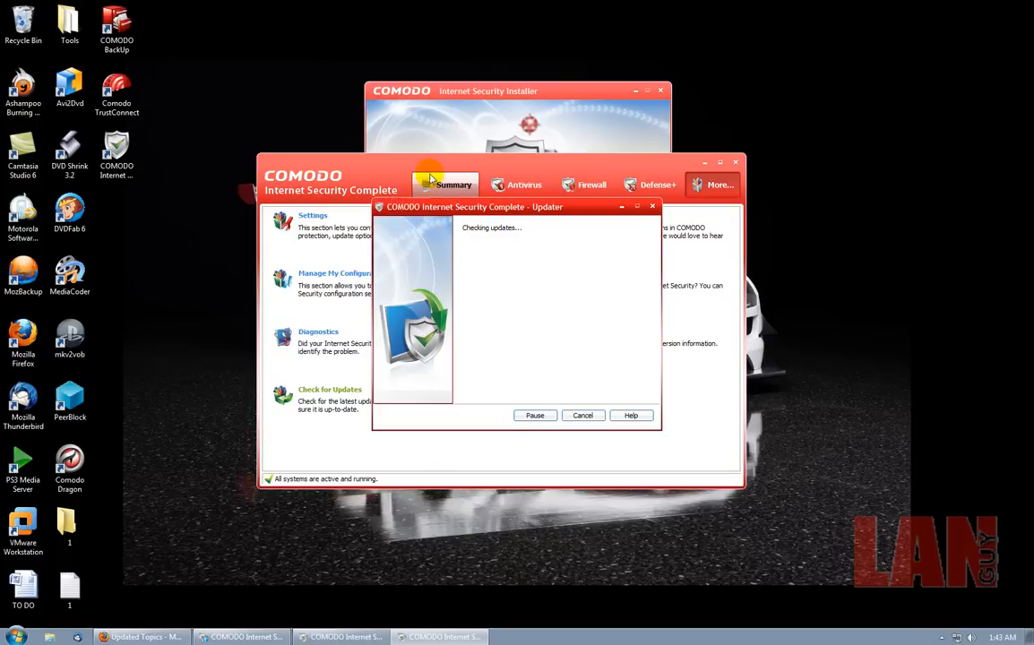
{"action": "mouse_move", "coordinate": [553, 162]}
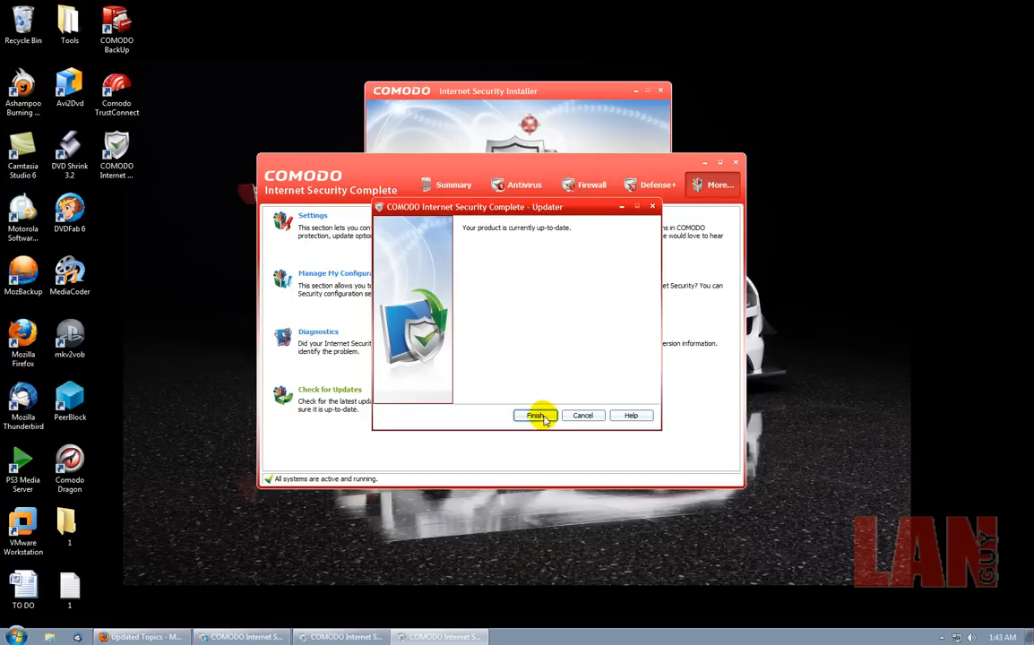
{"action": "left_click", "coordinate": [536, 415]}
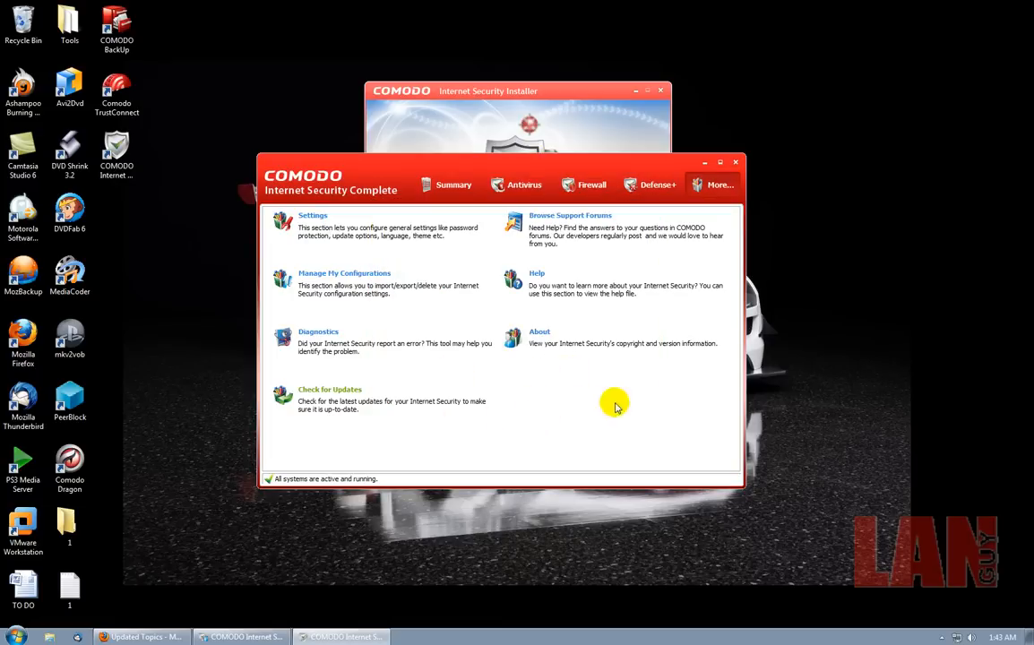
{"action": "mouse_move", "coordinate": [628, 394]}
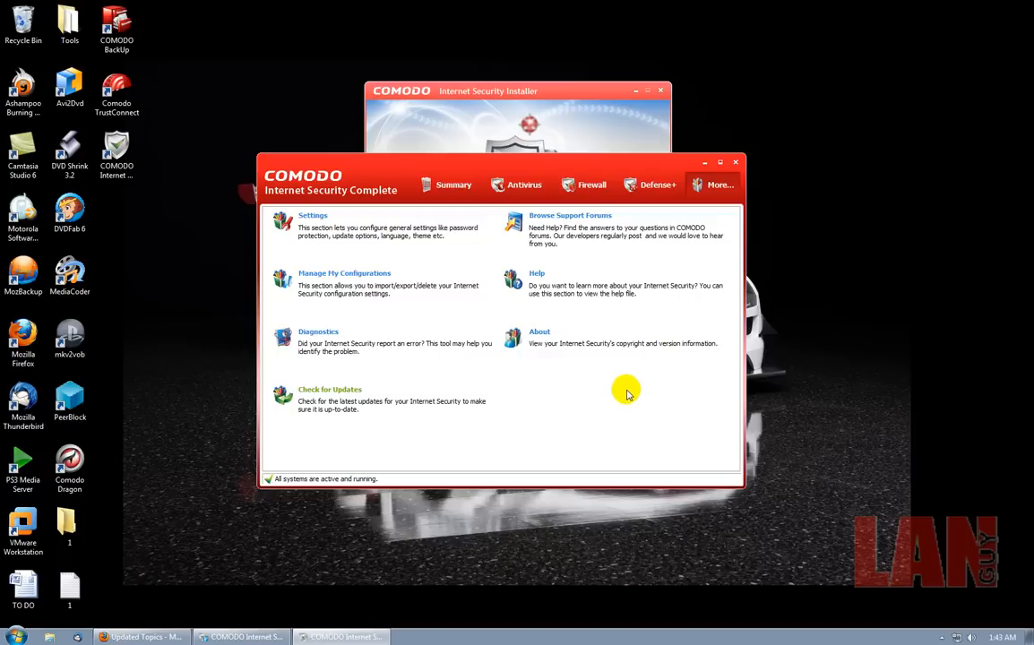
Step: Confirm the virus signature database is current, then close the Internet Security Complete window
{"action": "left_click", "coordinate": [453, 184]}
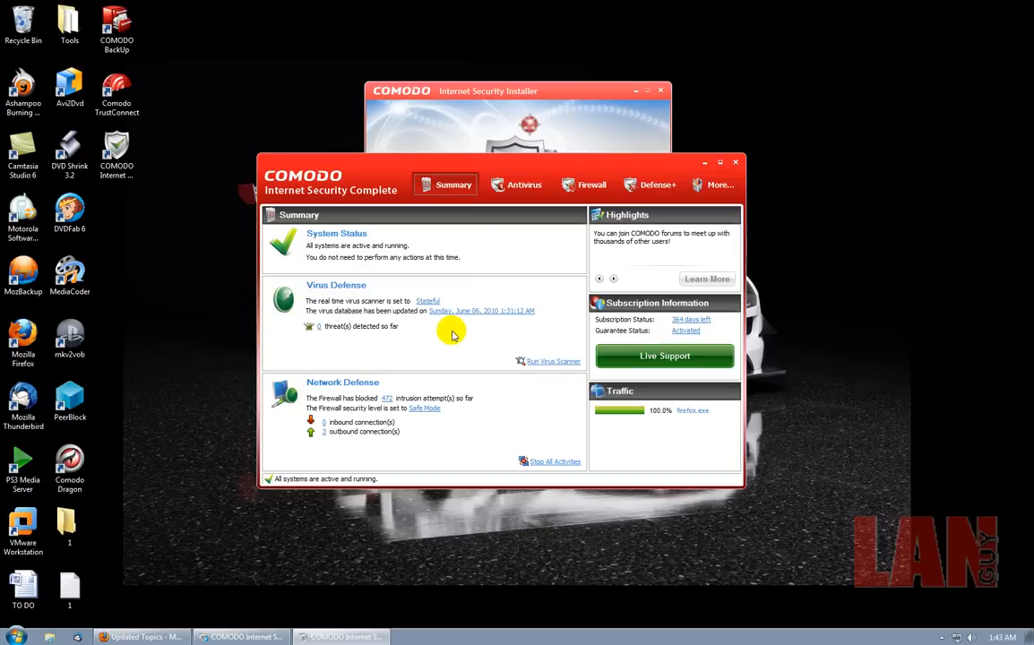
{"action": "left_click", "coordinate": [553, 361]}
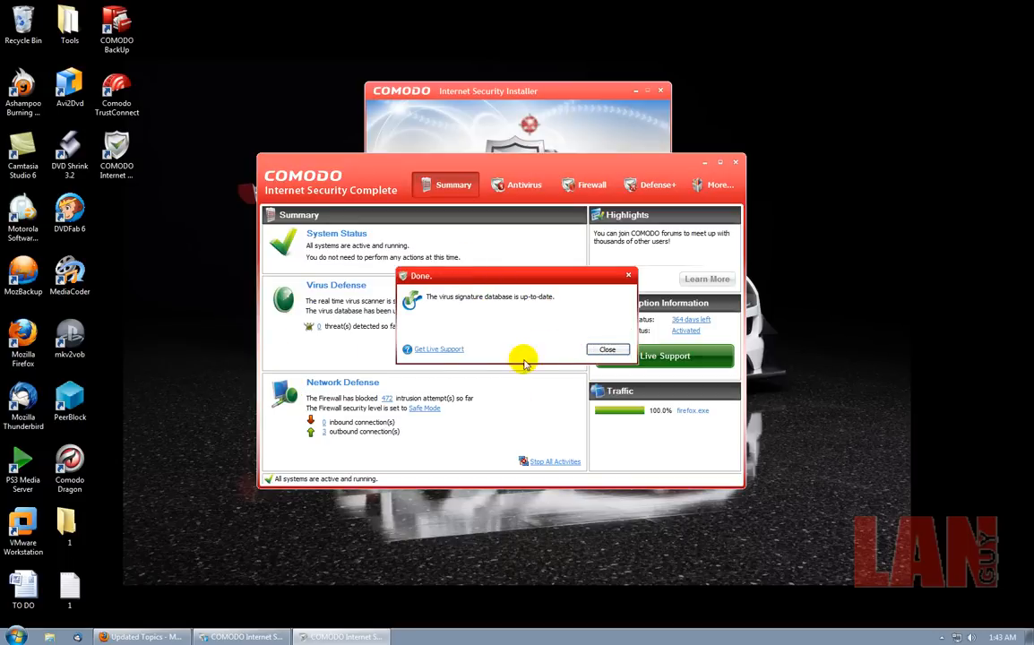
{"action": "left_click", "coordinate": [608, 349]}
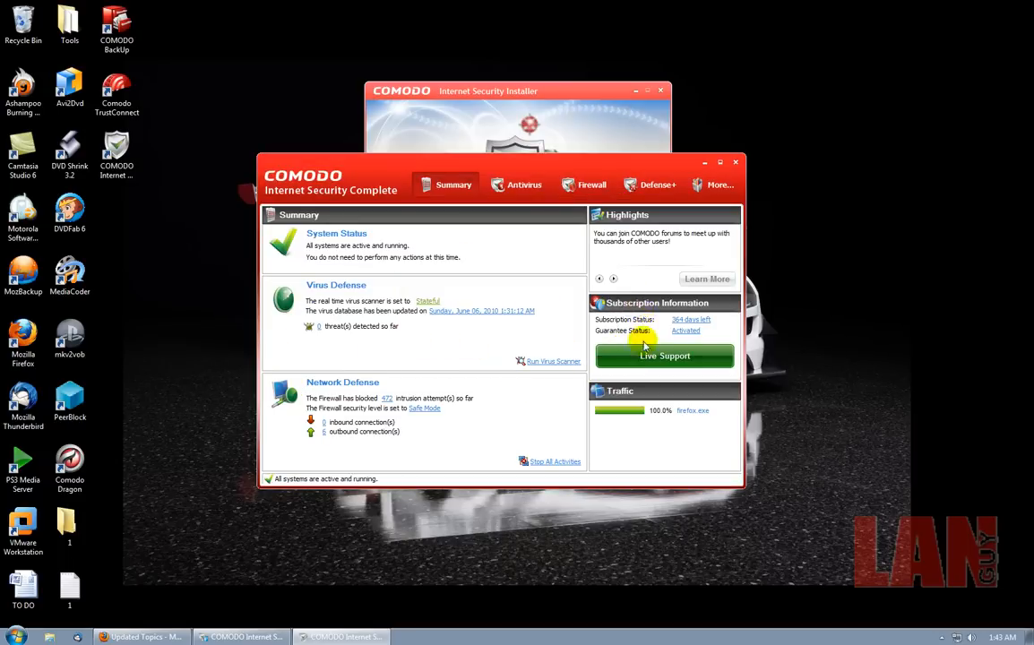
{"action": "mouse_move", "coordinate": [722, 231]}
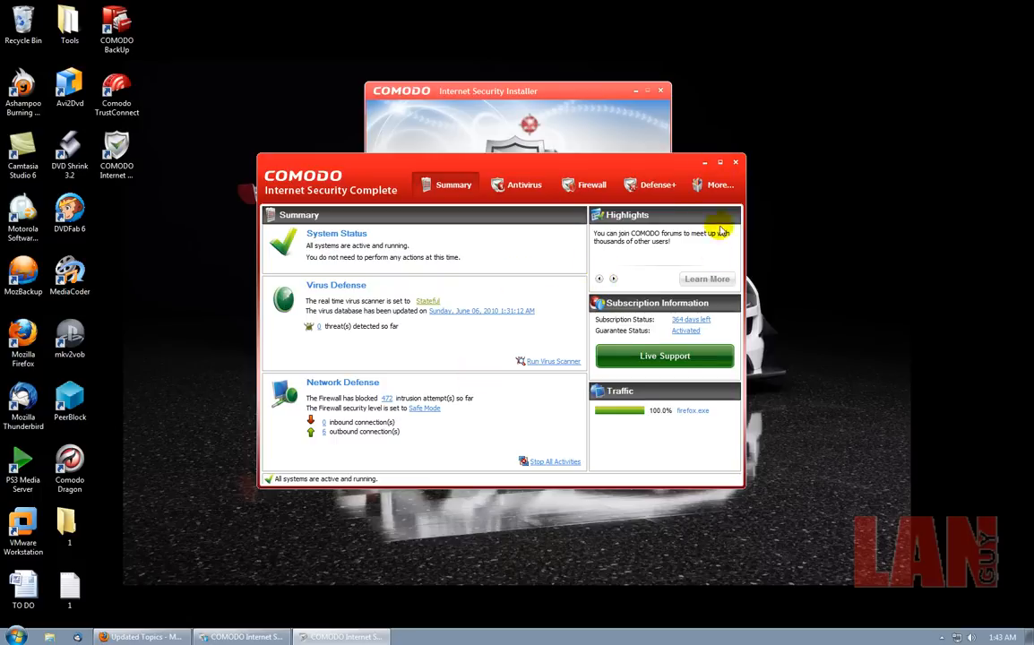
{"action": "mouse_move", "coordinate": [643, 329]}
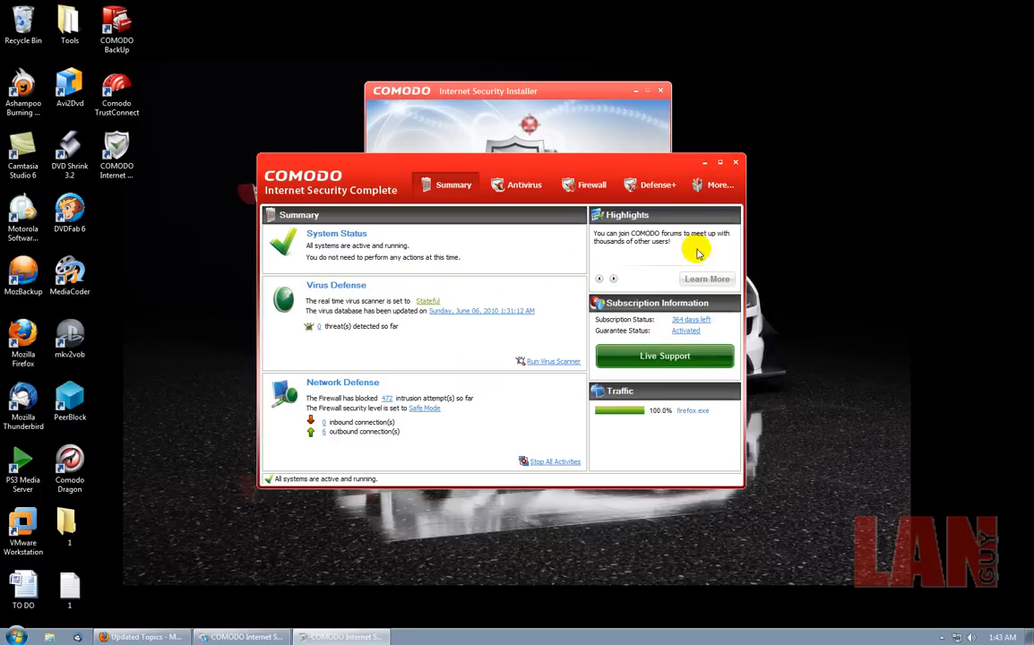
{"action": "left_click", "coordinate": [735, 162]}
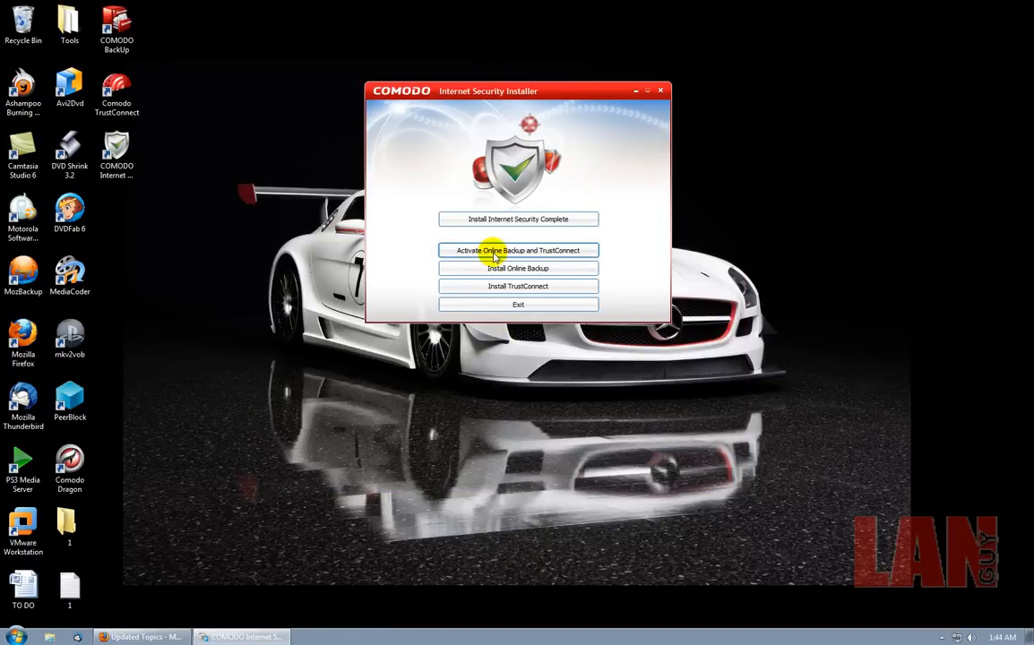
{"action": "mouse_move", "coordinate": [557, 256]}
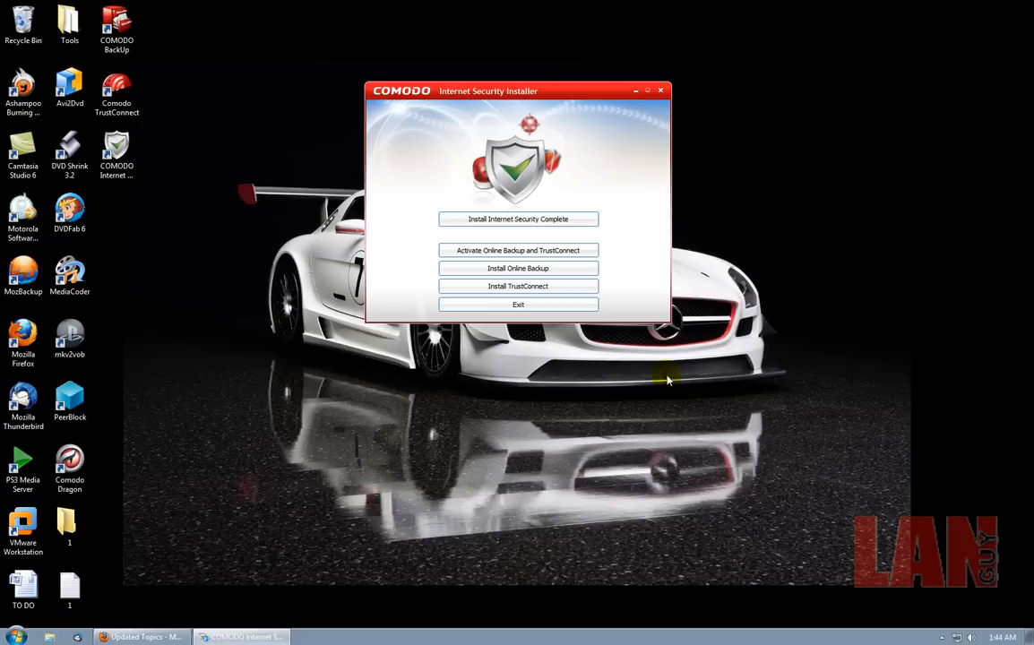
{"action": "mouse_move", "coordinate": [492, 253]}
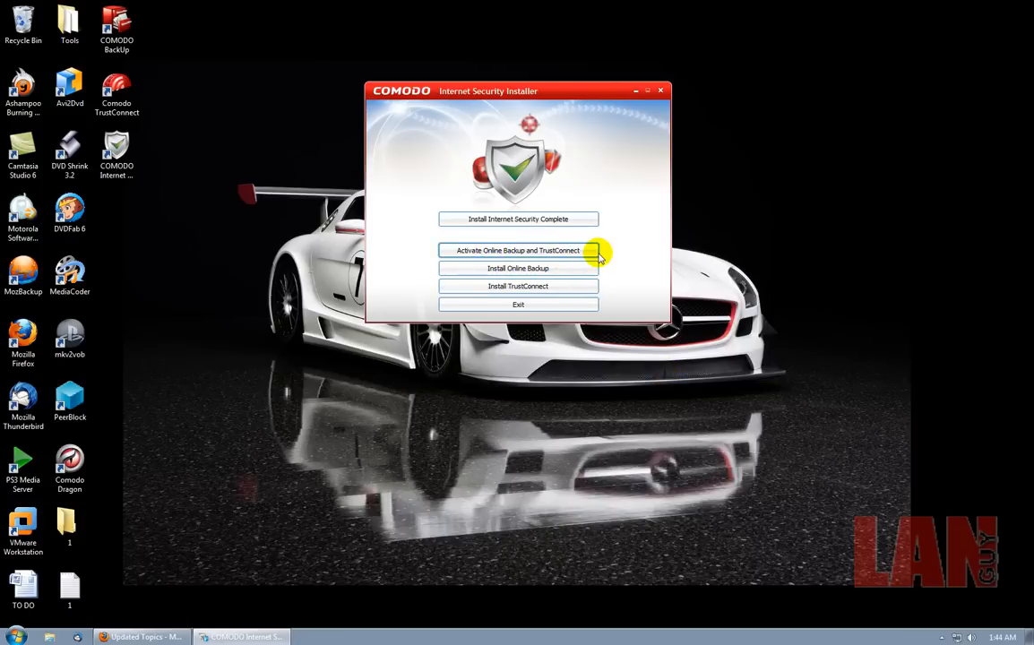
{"action": "mouse_move", "coordinate": [503, 370]}
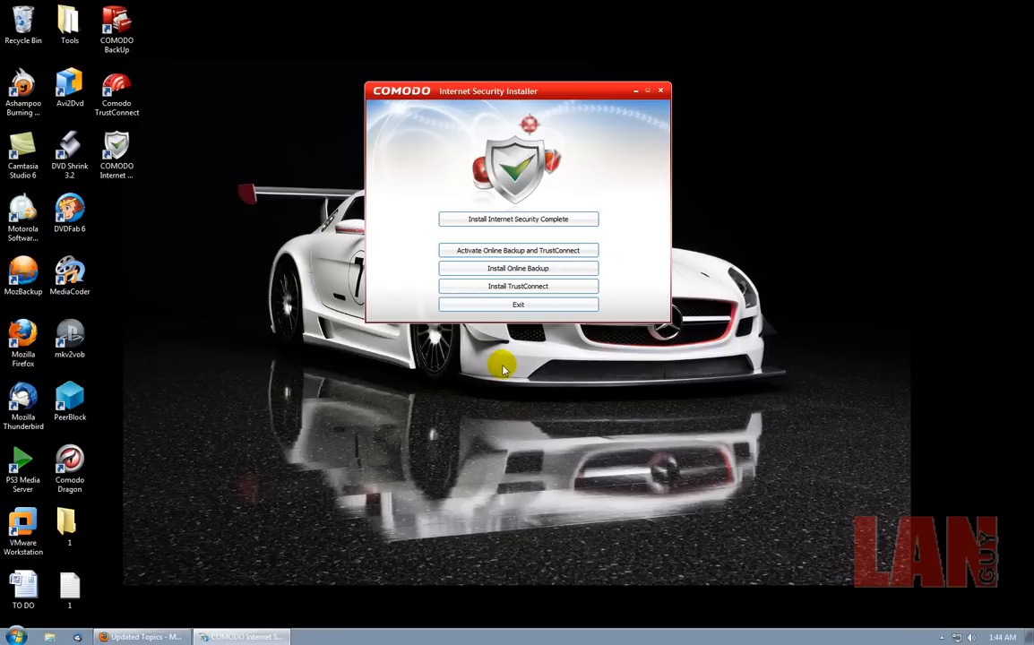
{"action": "mouse_move", "coordinate": [524, 269]}
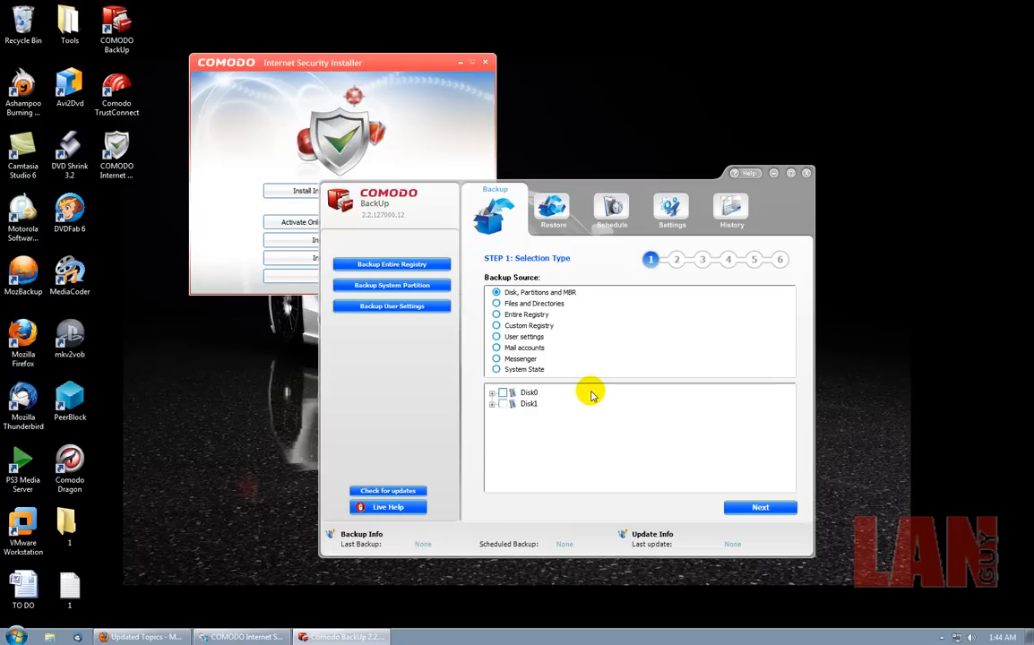
Step: Choose Files and Directories on drive C:\ as the backup source
{"action": "left_click", "coordinate": [496, 303]}
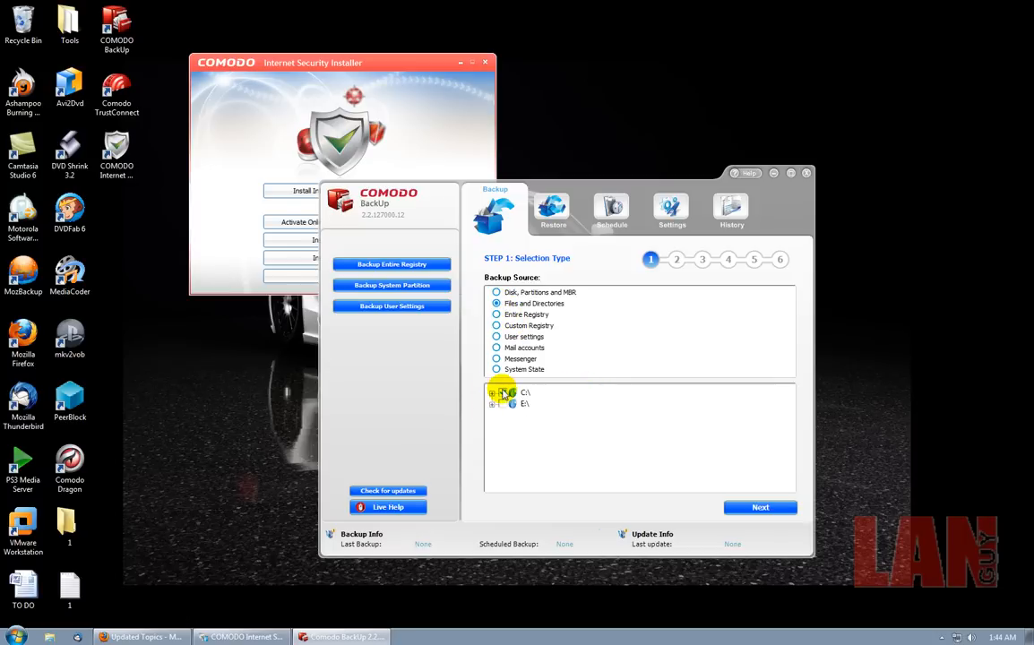
{"action": "left_click", "coordinate": [503, 393]}
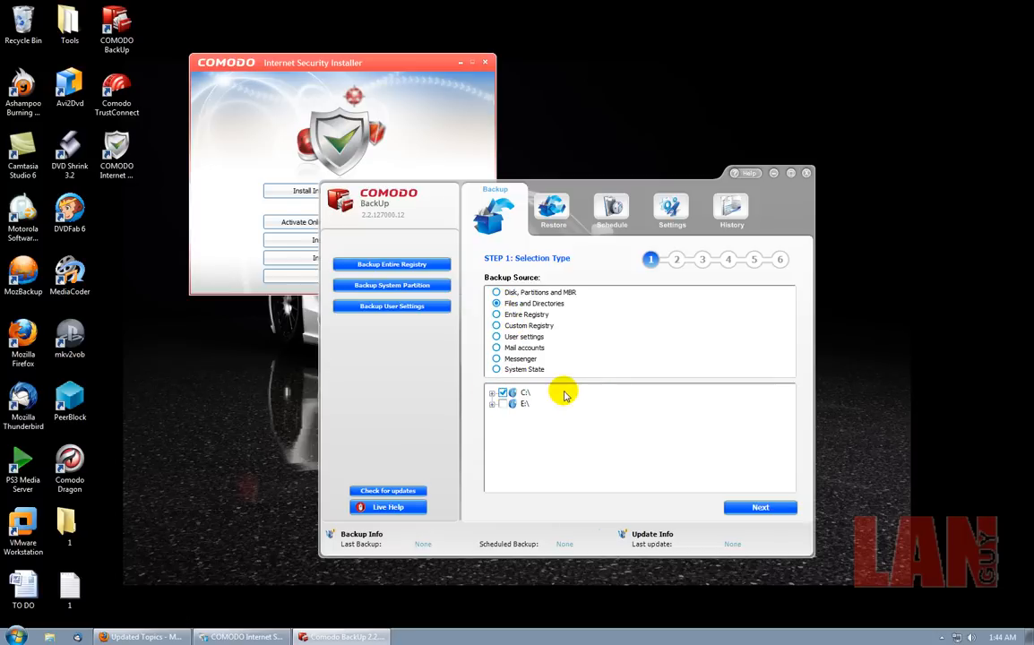
{"action": "left_click", "coordinate": [761, 508]}
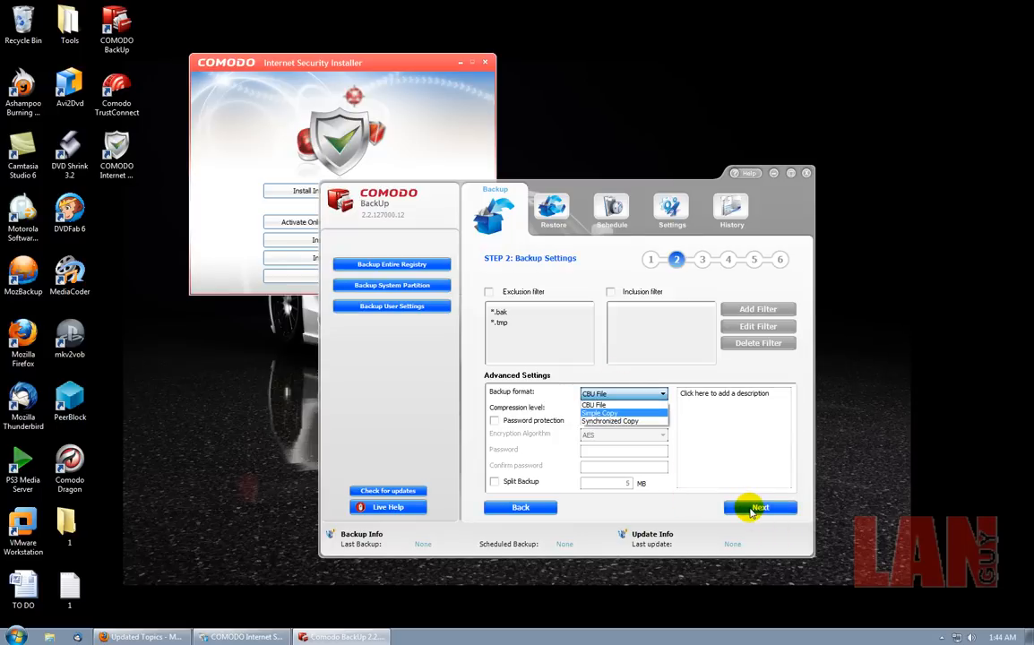
Step: Set the backup format to Simple Copy and choose COMODO Online Storage as destination
{"action": "left_click", "coordinate": [760, 508]}
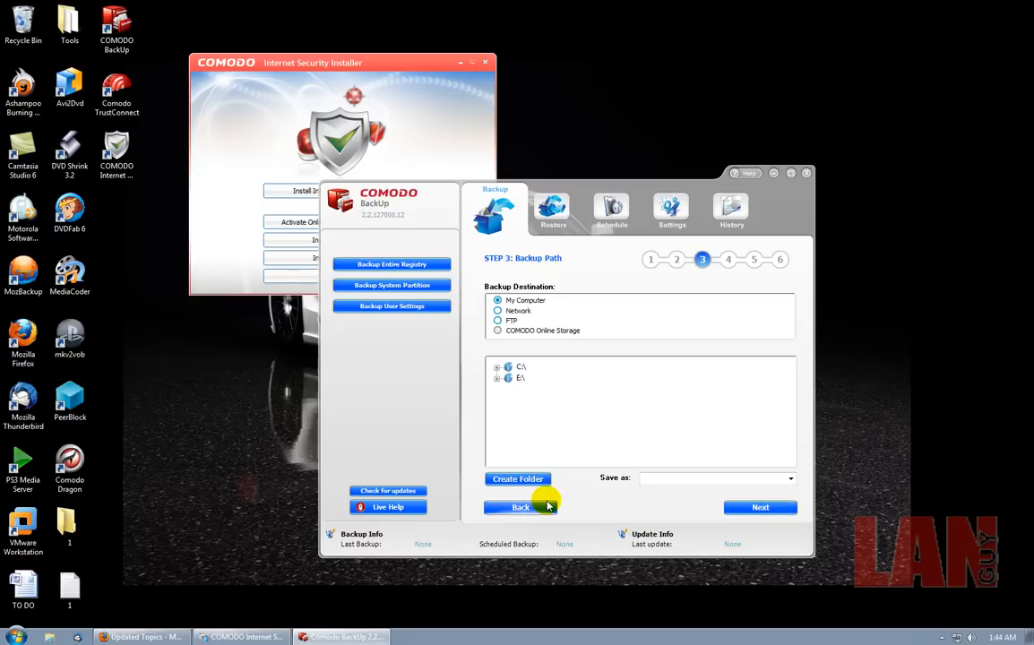
{"action": "left_click", "coordinate": [521, 507]}
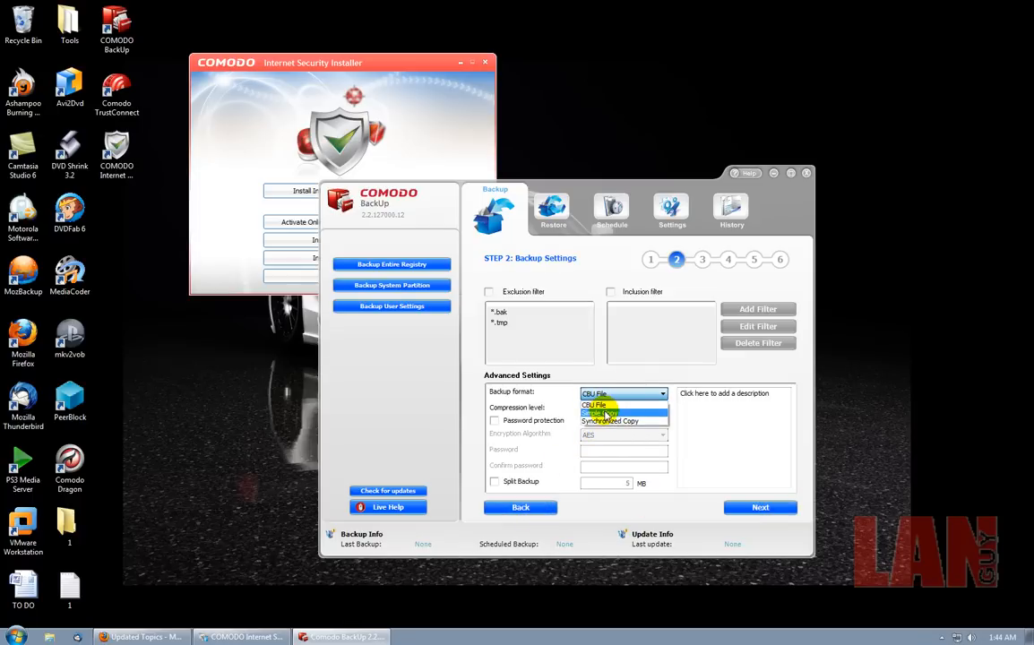
{"action": "left_click", "coordinate": [599, 412]}
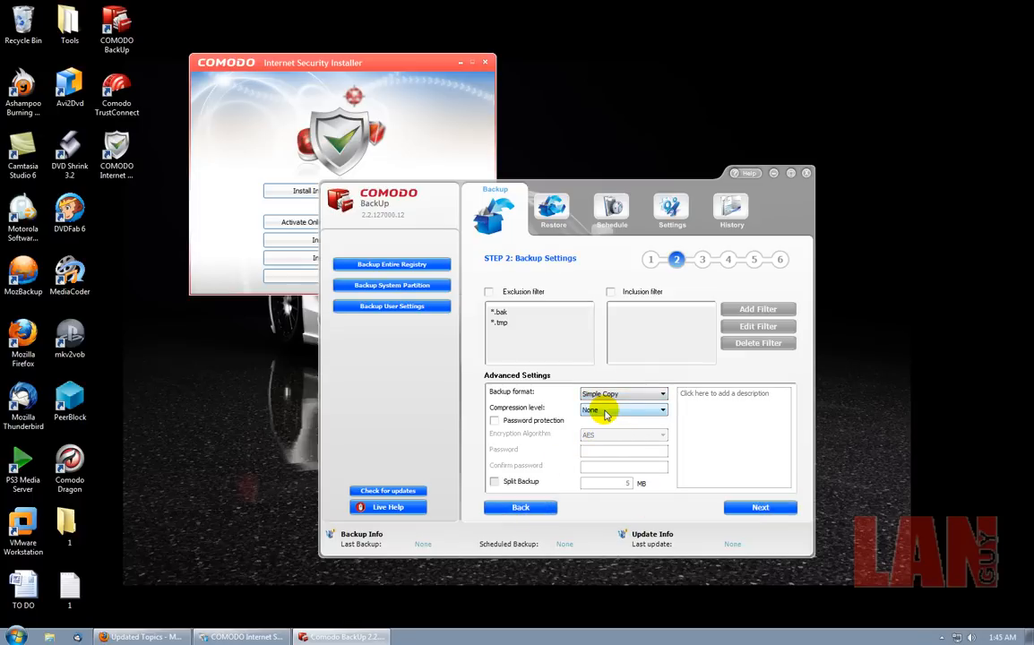
{"action": "left_click", "coordinate": [761, 508]}
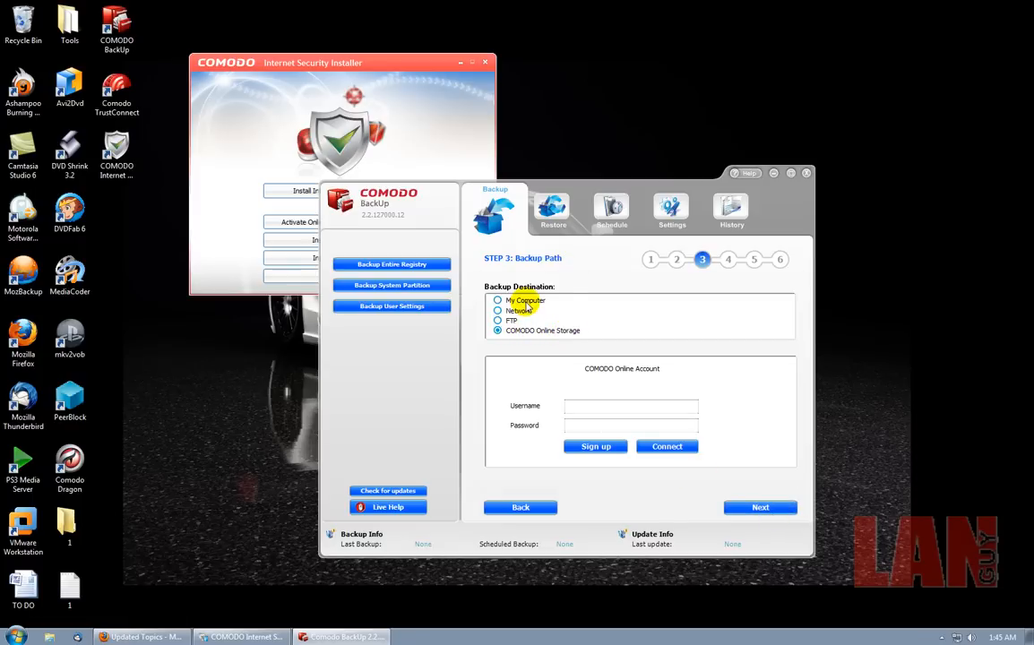
{"action": "left_click", "coordinate": [499, 320]}
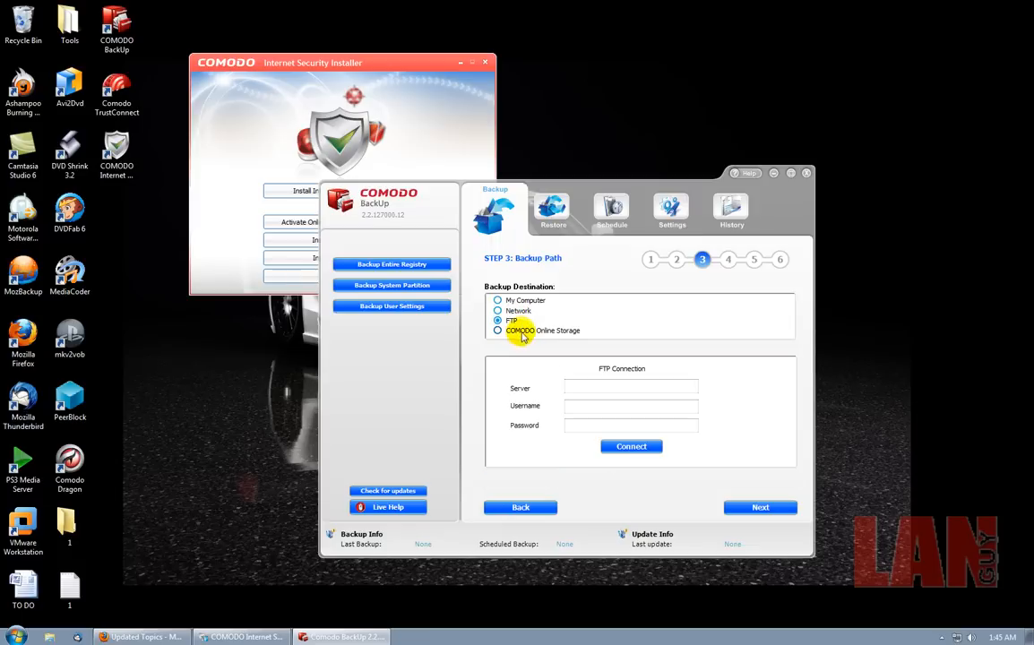
{"action": "left_click", "coordinate": [498, 330]}
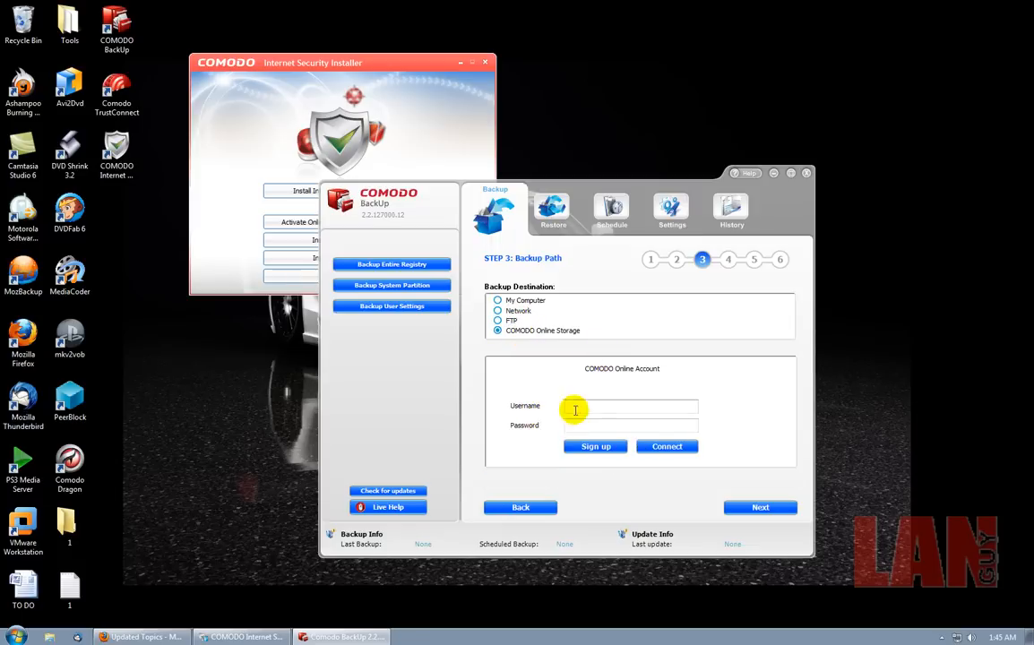
{"action": "mouse_move", "coordinate": [467, 233]}
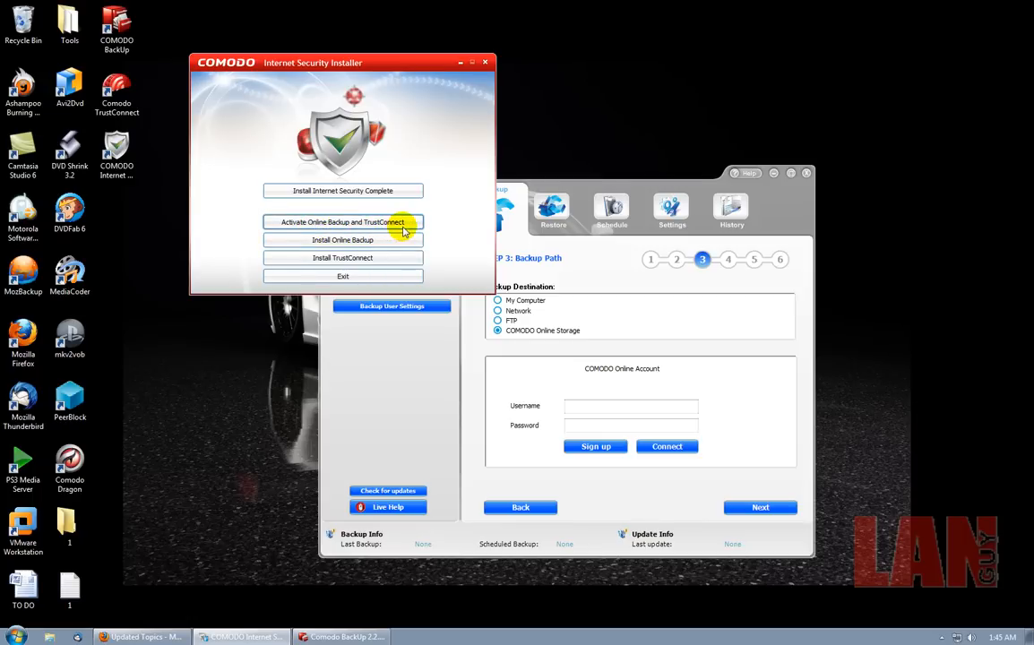
{"action": "mouse_move", "coordinate": [637, 195]}
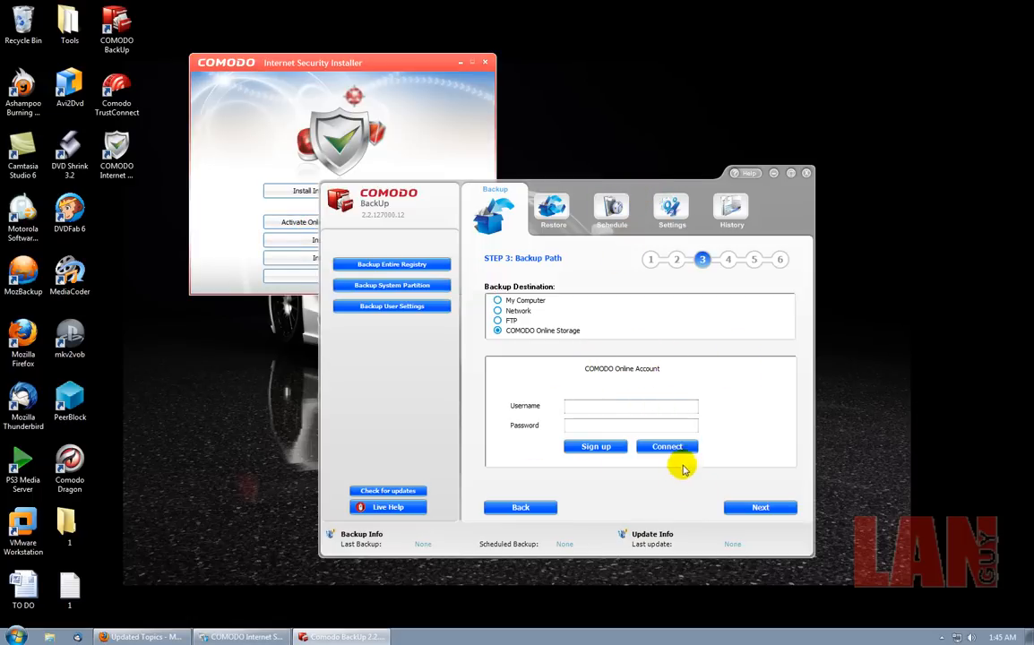
{"action": "mouse_move", "coordinate": [661, 483]}
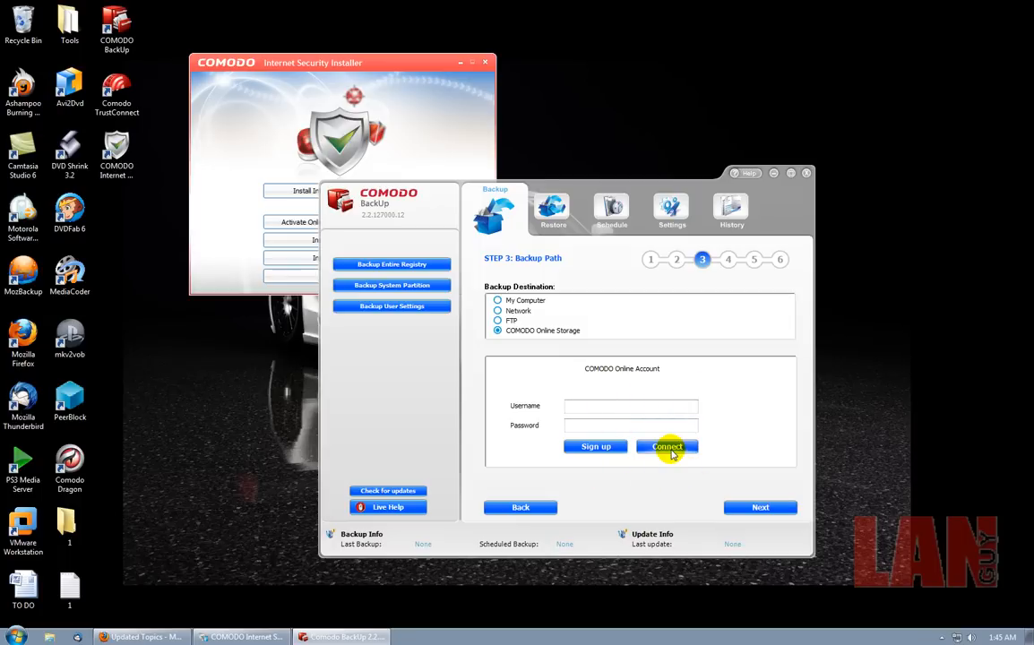
{"action": "mouse_move", "coordinate": [841, 196]}
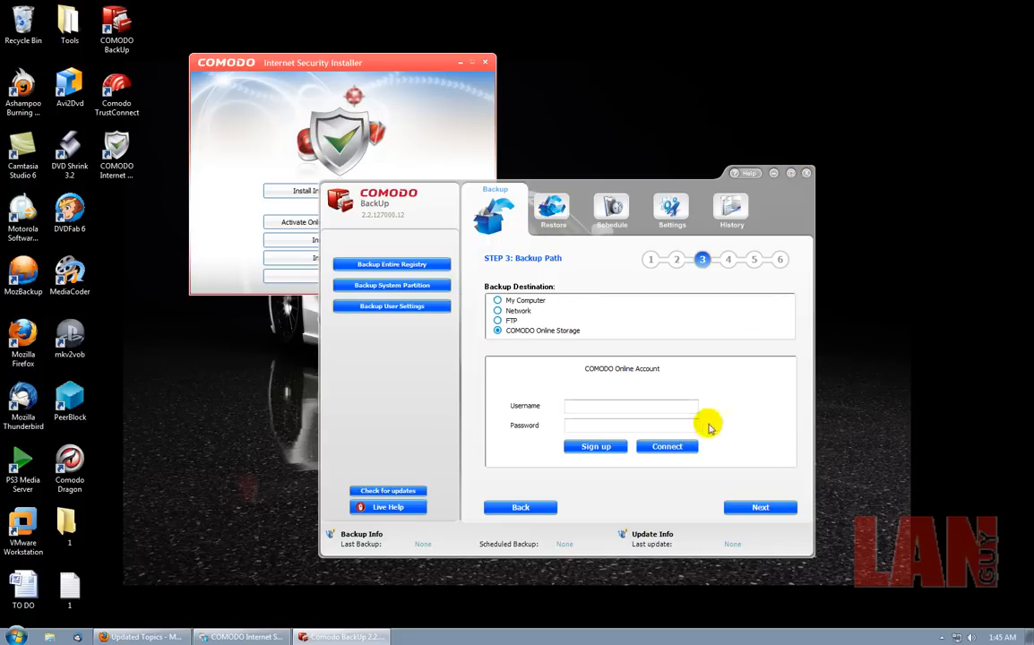
{"action": "mouse_move", "coordinate": [746, 178]}
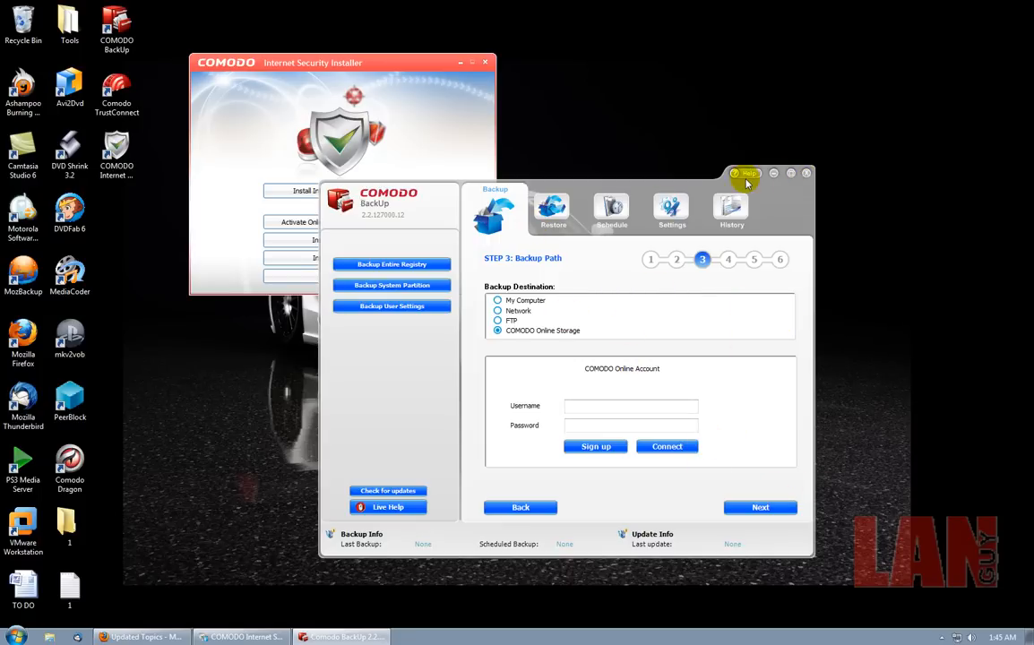
{"action": "mouse_move", "coordinate": [523, 370]}
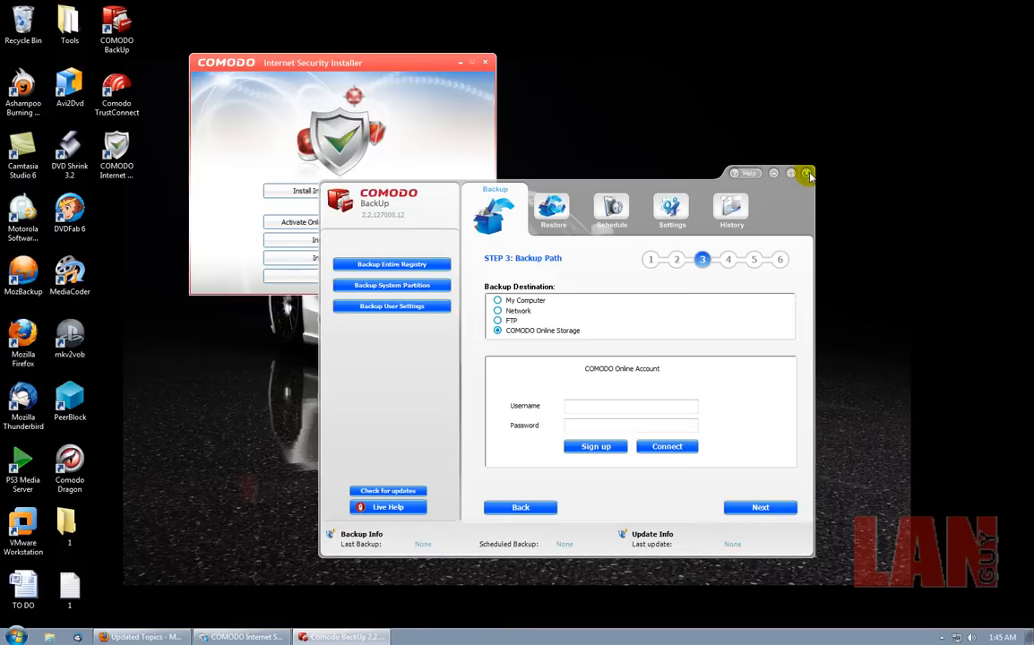
{"action": "left_click", "coordinate": [807, 173]}
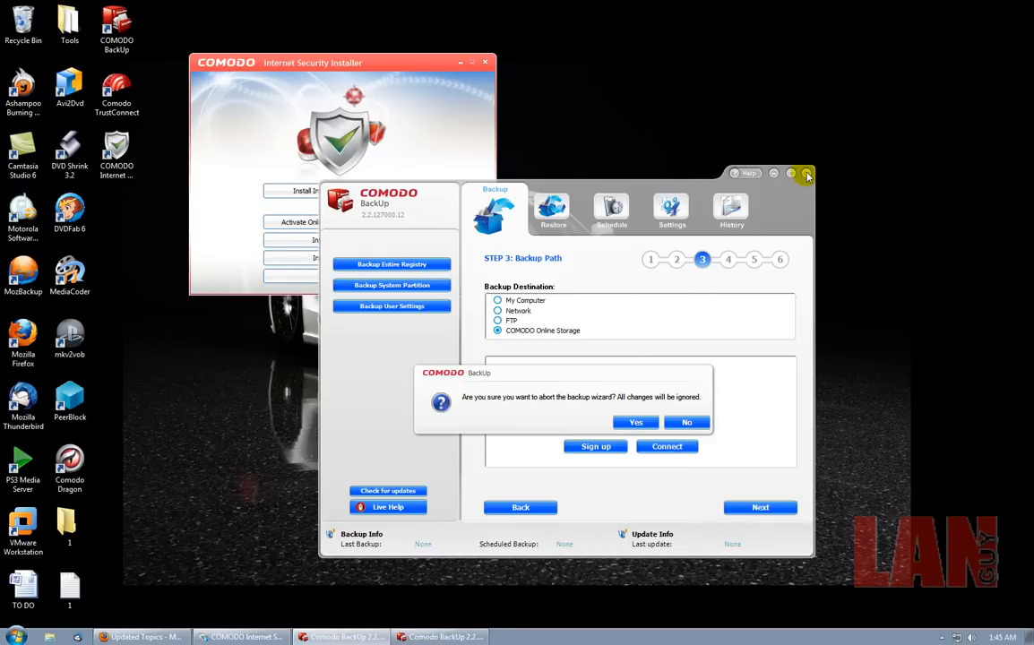
{"action": "left_click", "coordinate": [636, 423]}
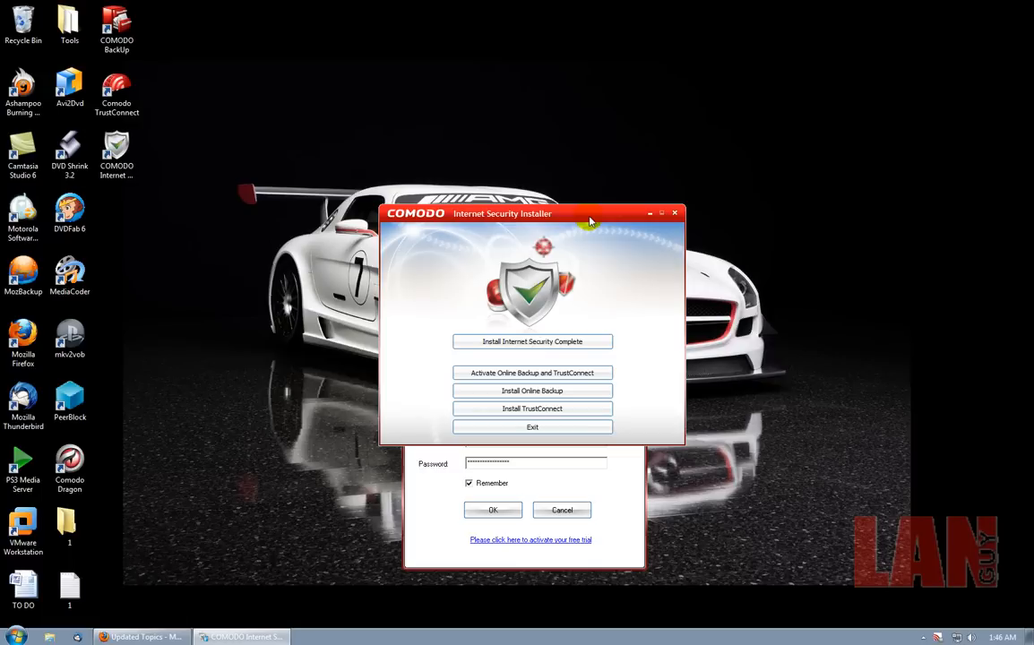
{"action": "mouse_move", "coordinate": [302, 594]}
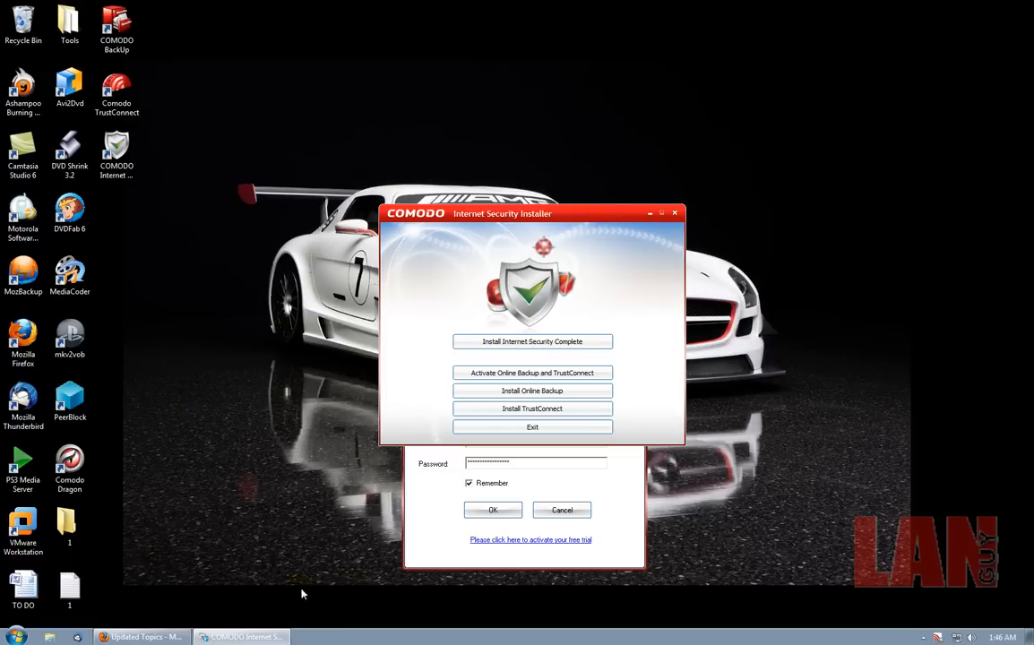
{"action": "mouse_move", "coordinate": [315, 515]}
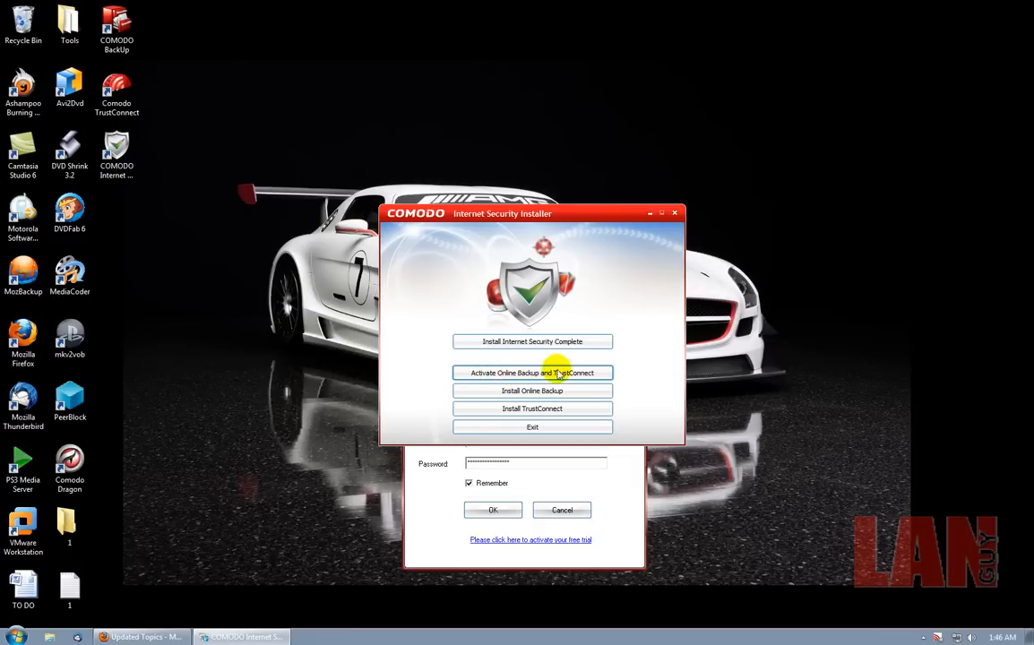
{"action": "mouse_move", "coordinate": [534, 439]}
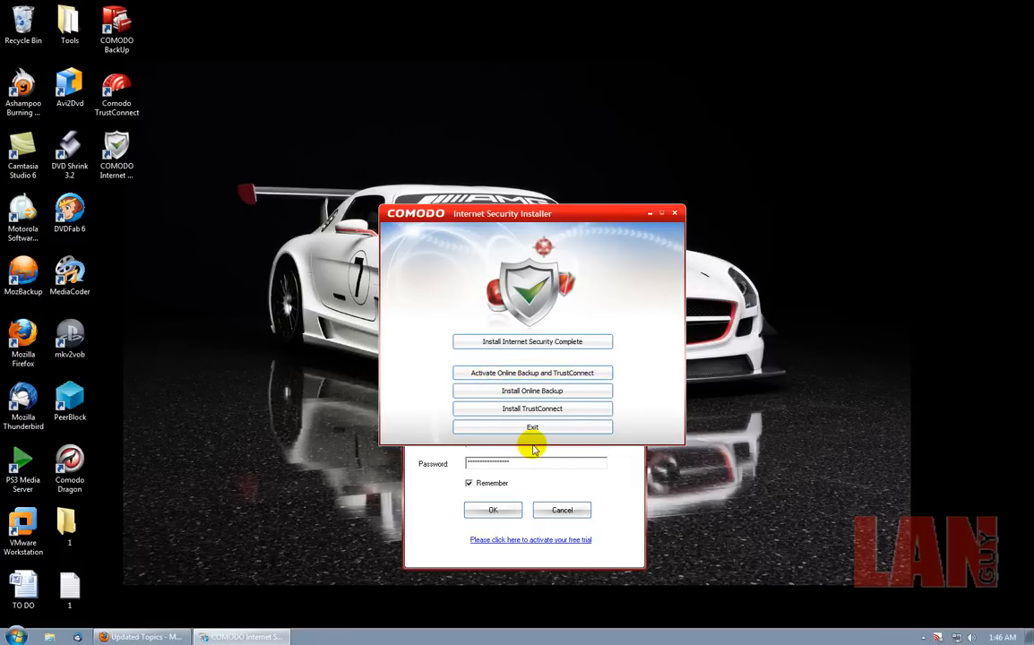
{"action": "mouse_move", "coordinate": [621, 490]}
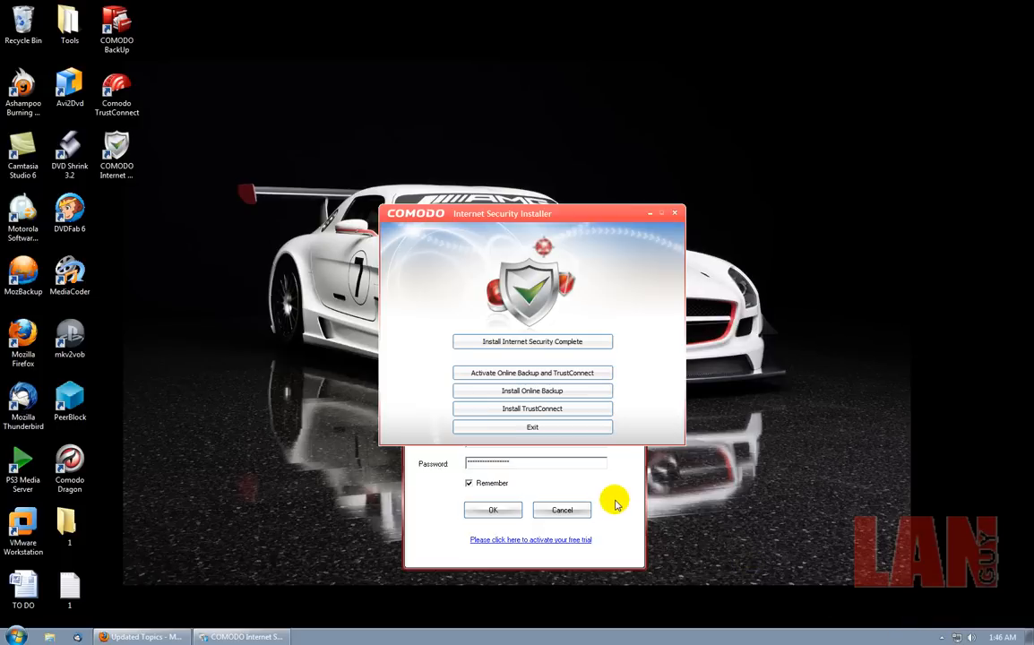
{"action": "mouse_move", "coordinate": [601, 484]}
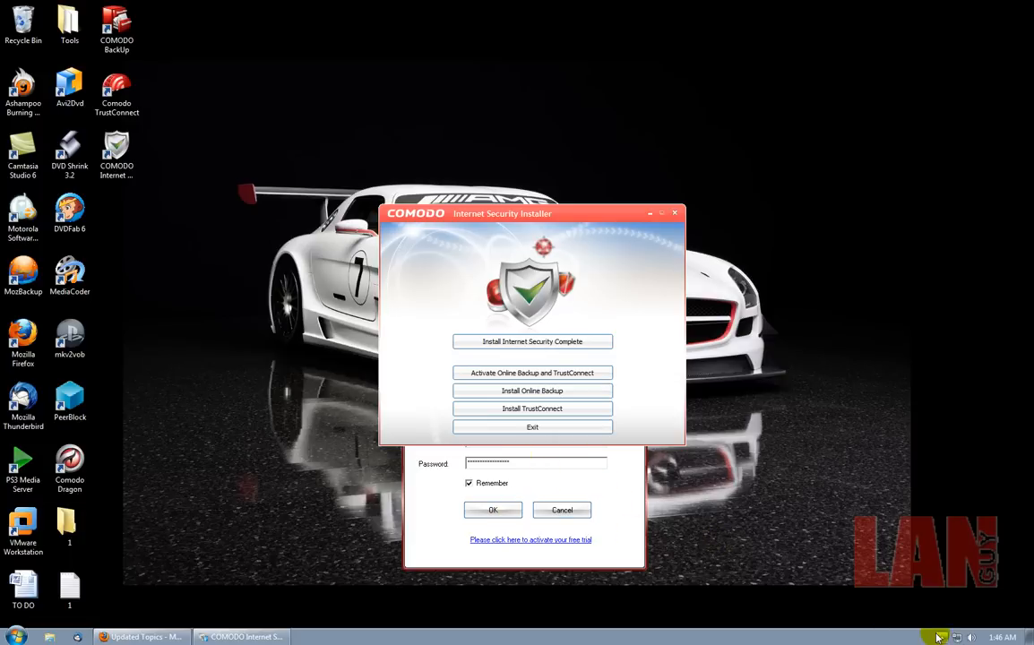
{"action": "mouse_move", "coordinate": [778, 457]}
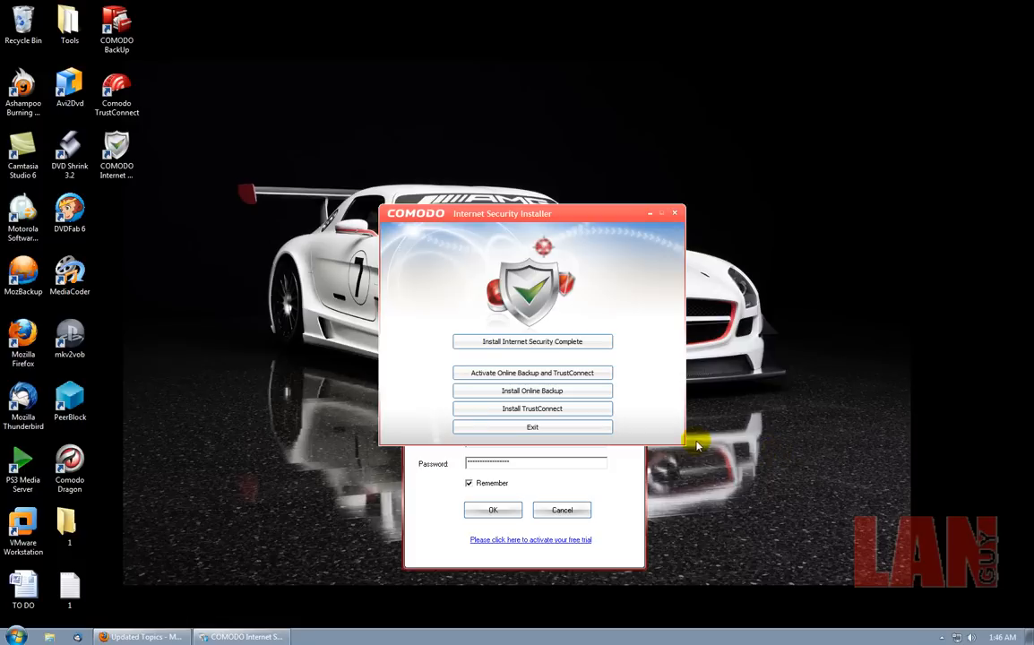
{"action": "mouse_move", "coordinate": [643, 469]}
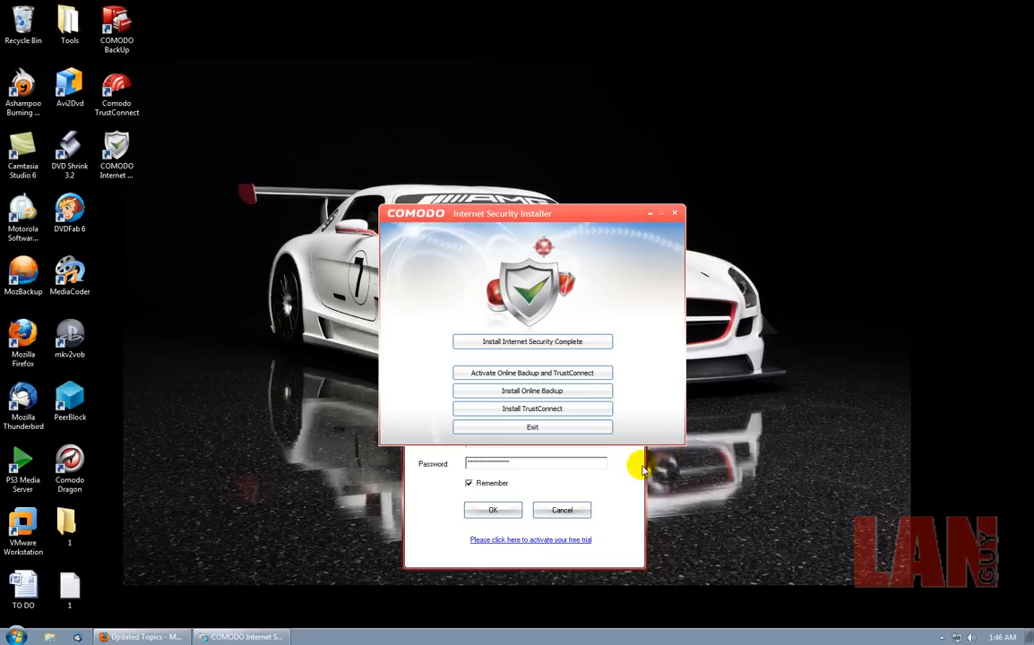
{"action": "mouse_move", "coordinate": [628, 469]}
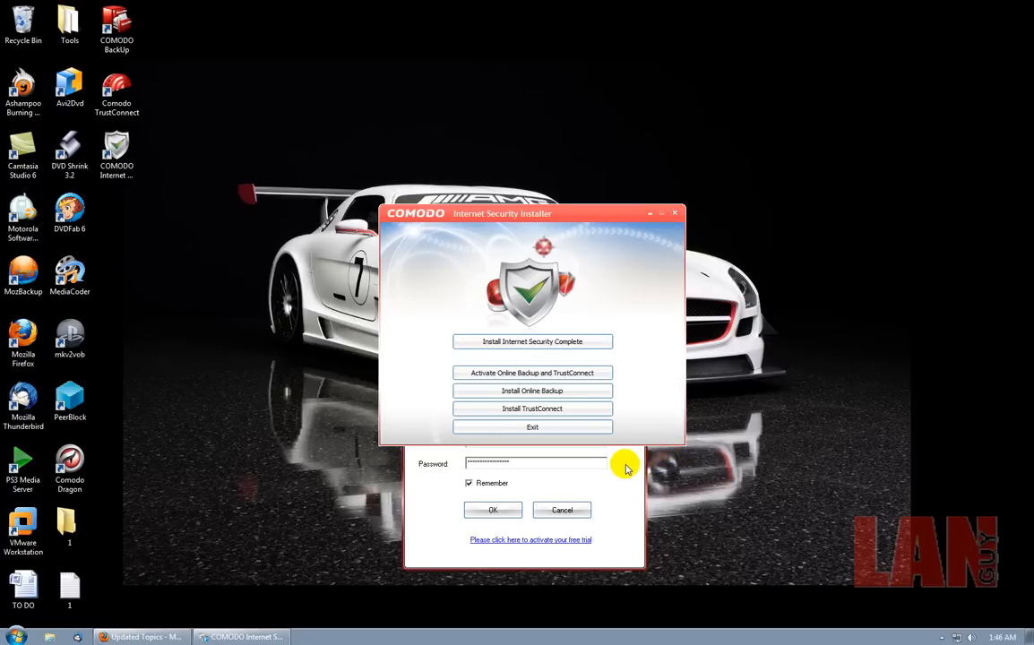
{"action": "mouse_move", "coordinate": [645, 475]}
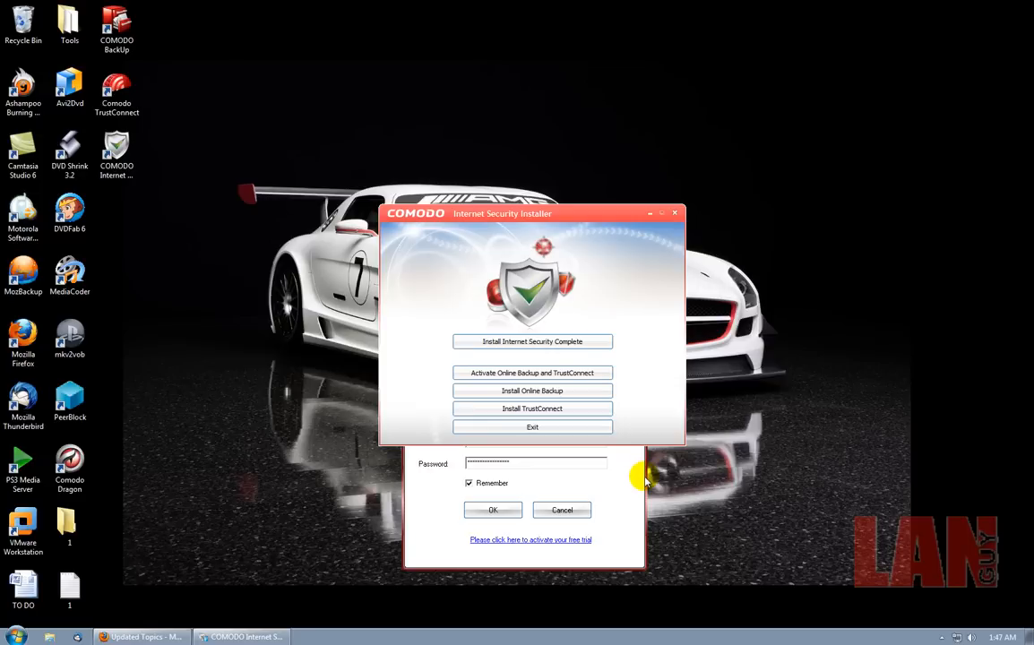
{"action": "mouse_move", "coordinate": [635, 480]}
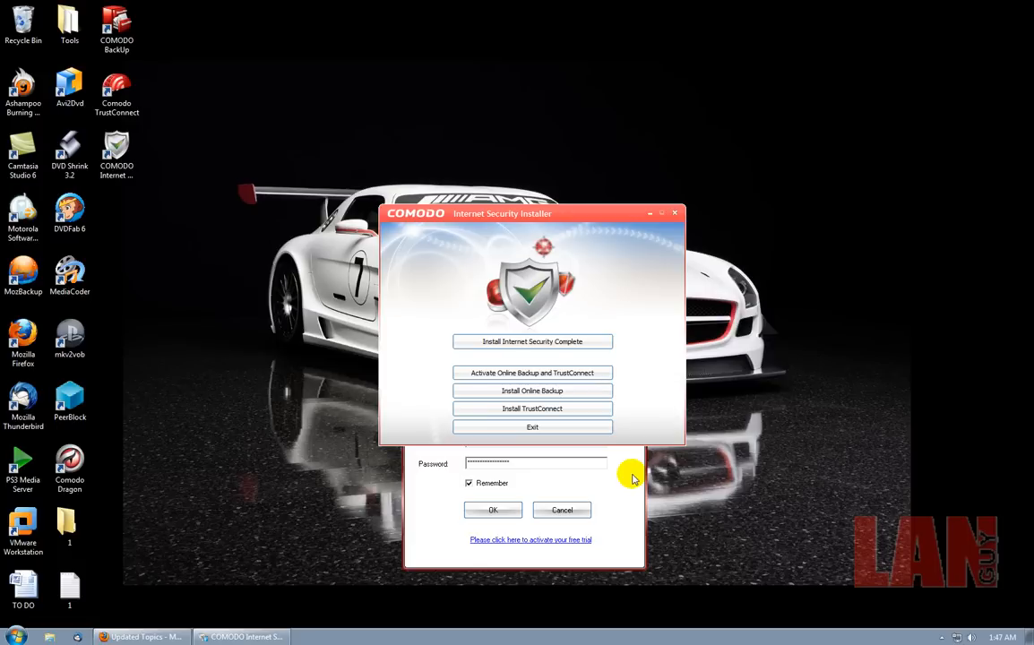
Step: Cancel the online backup sign-in and reopen Internet Security's summary from the system tray
{"action": "left_click", "coordinate": [562, 510]}
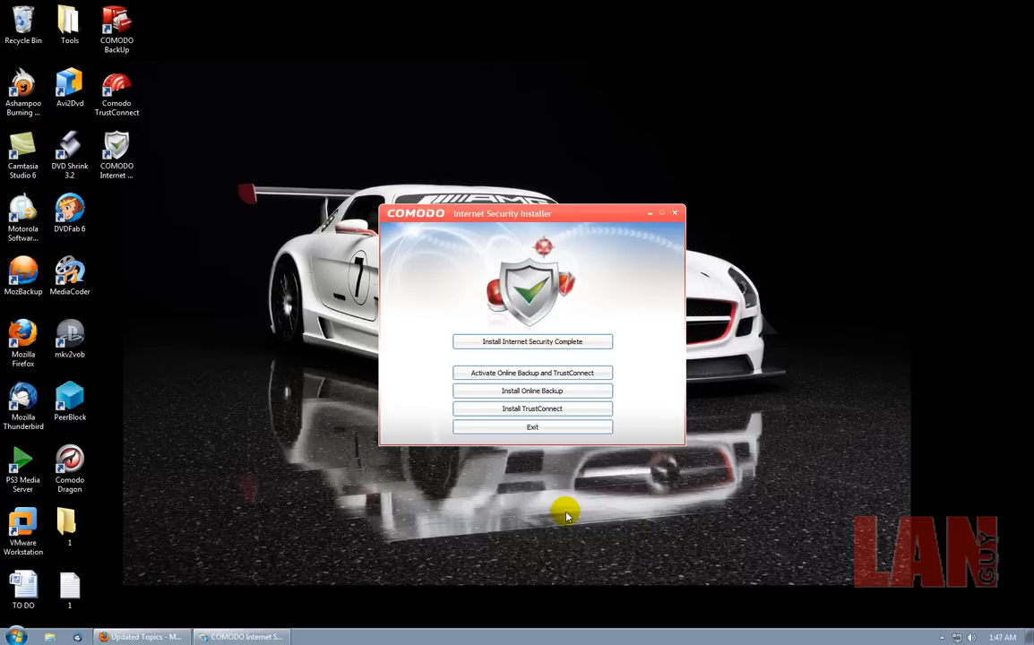
{"action": "left_click", "coordinate": [943, 637]}
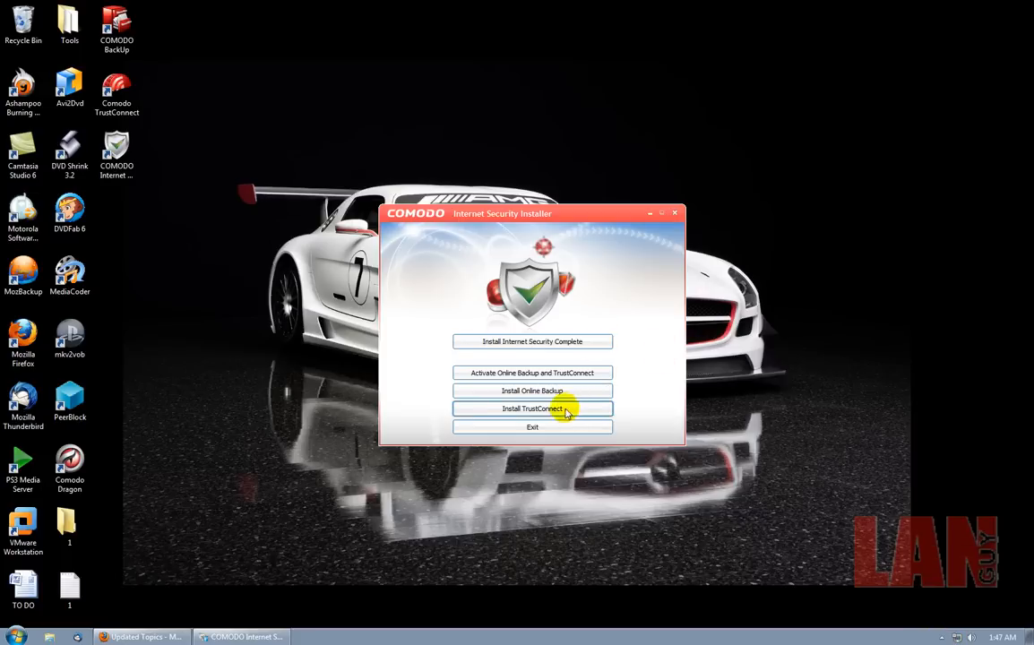
{"action": "mouse_move", "coordinate": [572, 413]}
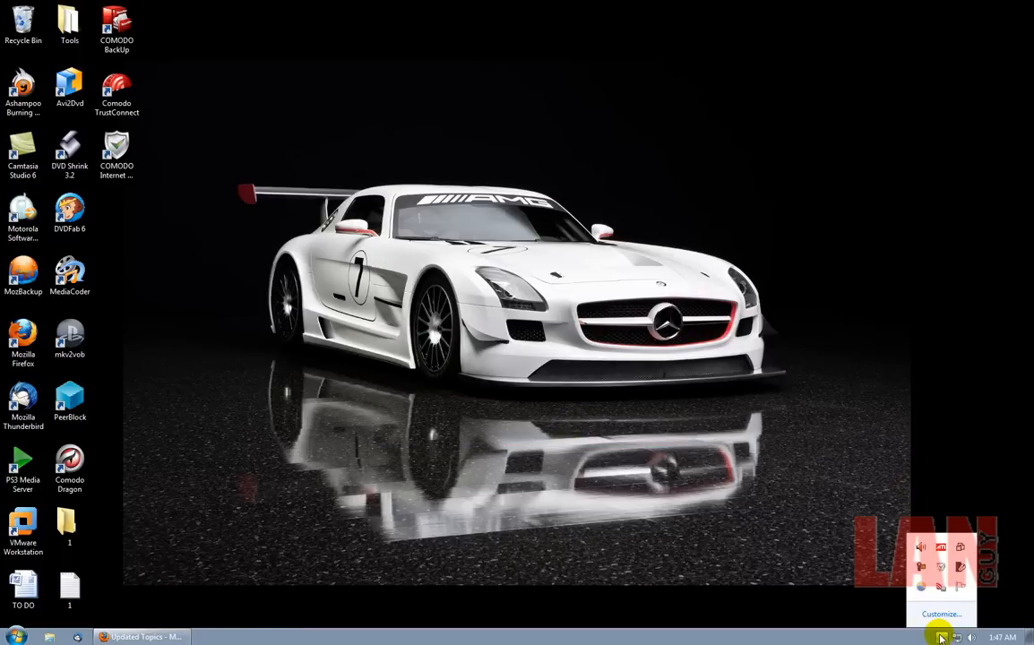
{"action": "mouse_move", "coordinate": [921, 570]}
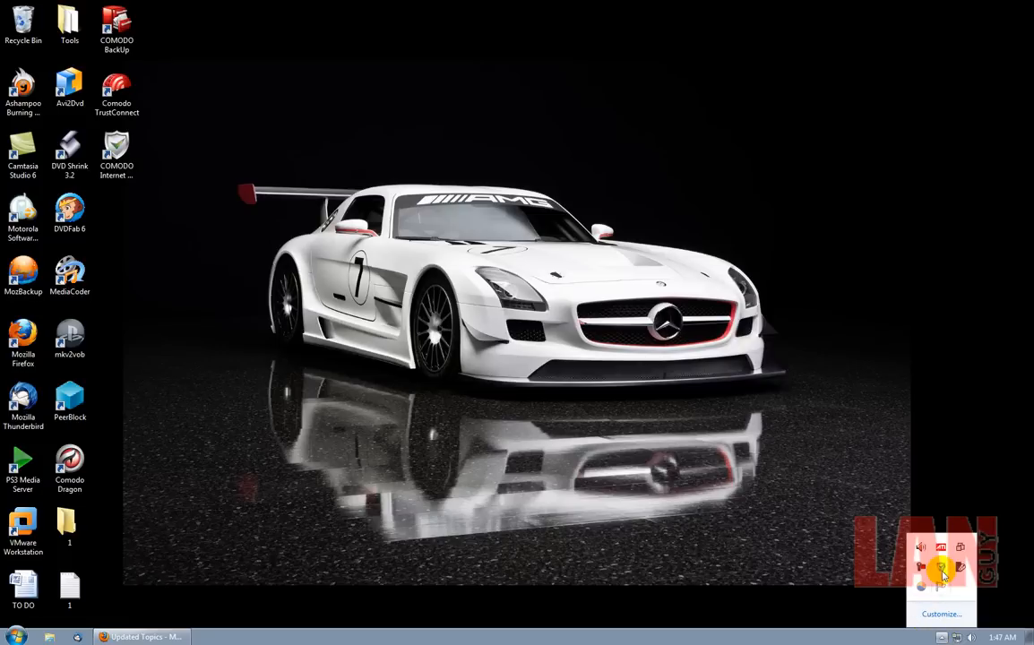
{"action": "left_click", "coordinate": [922, 582]}
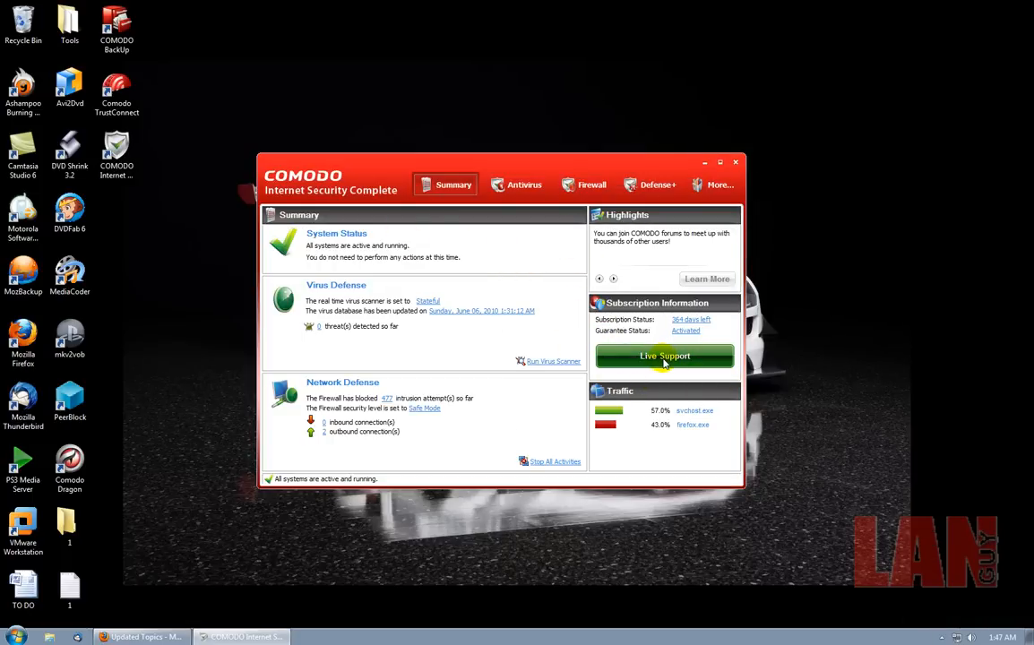
{"action": "mouse_move", "coordinate": [189, 255]}
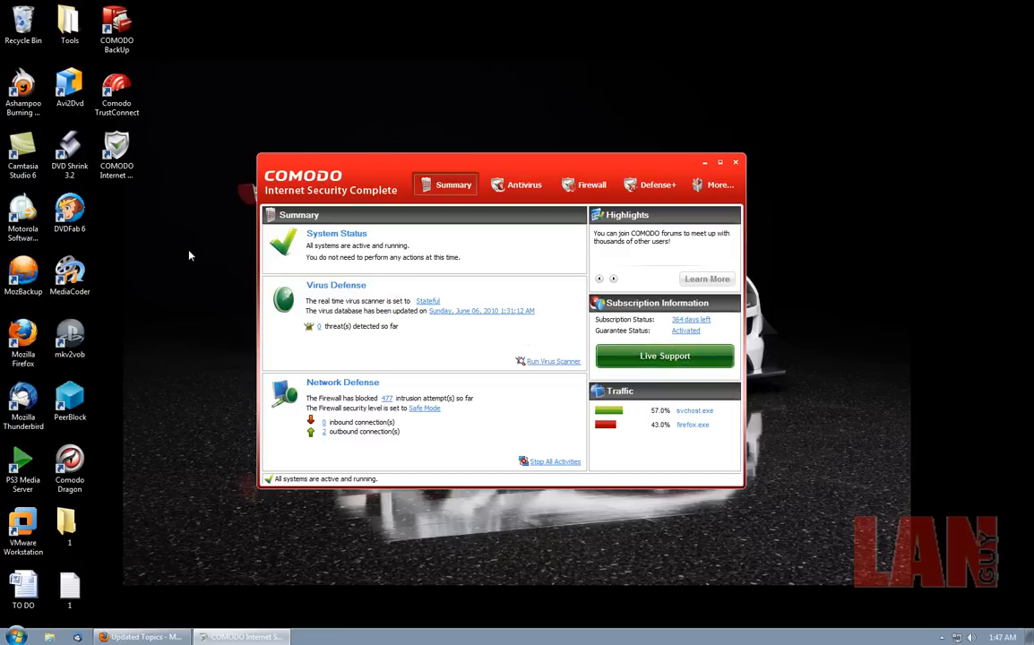
{"action": "mouse_move", "coordinate": [523, 412]}
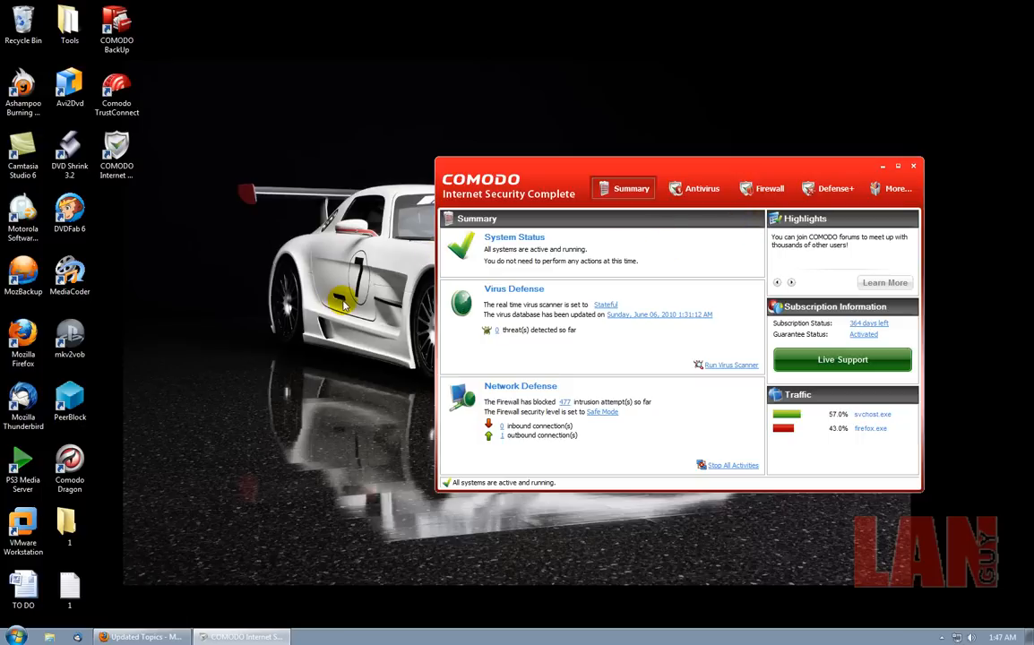
{"action": "mouse_move", "coordinate": [328, 439]}
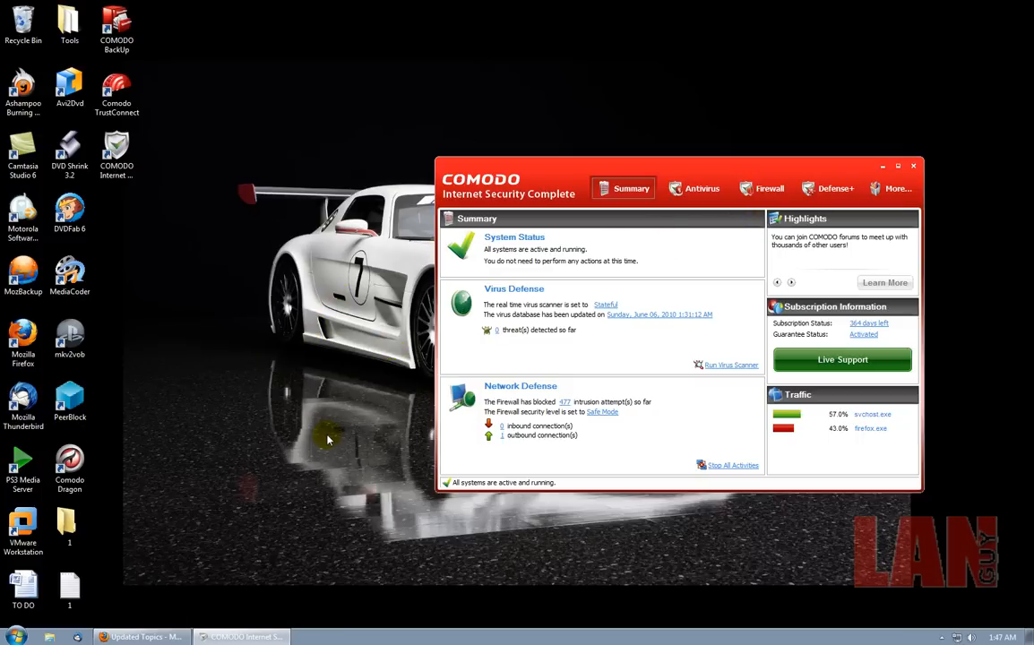
{"action": "mouse_move", "coordinate": [256, 387]}
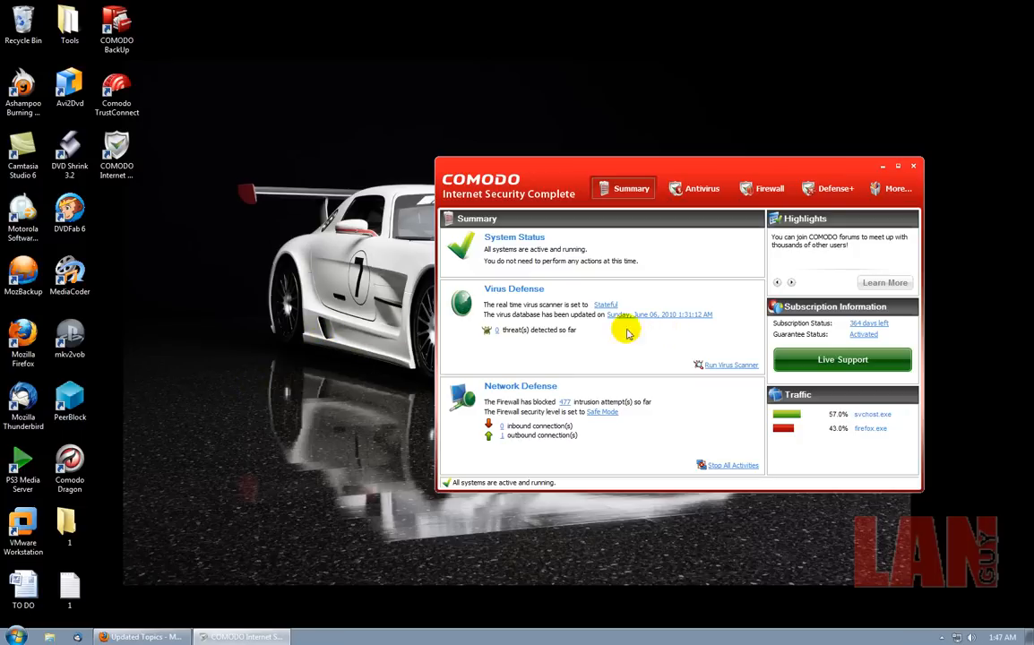
{"action": "mouse_move", "coordinate": [676, 290]}
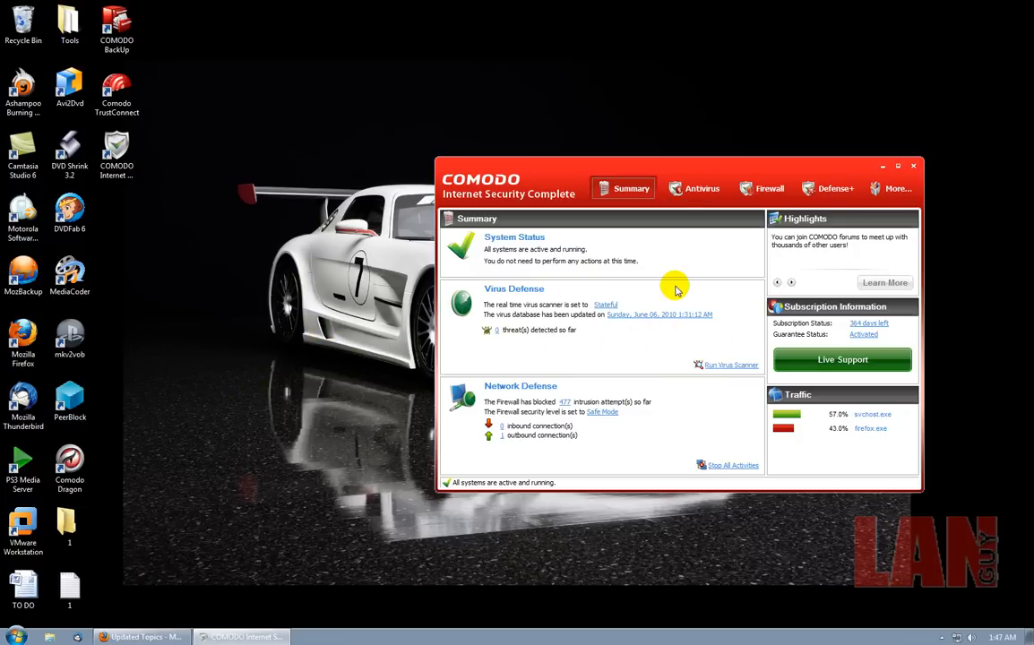
{"action": "mouse_move", "coordinate": [649, 218]}
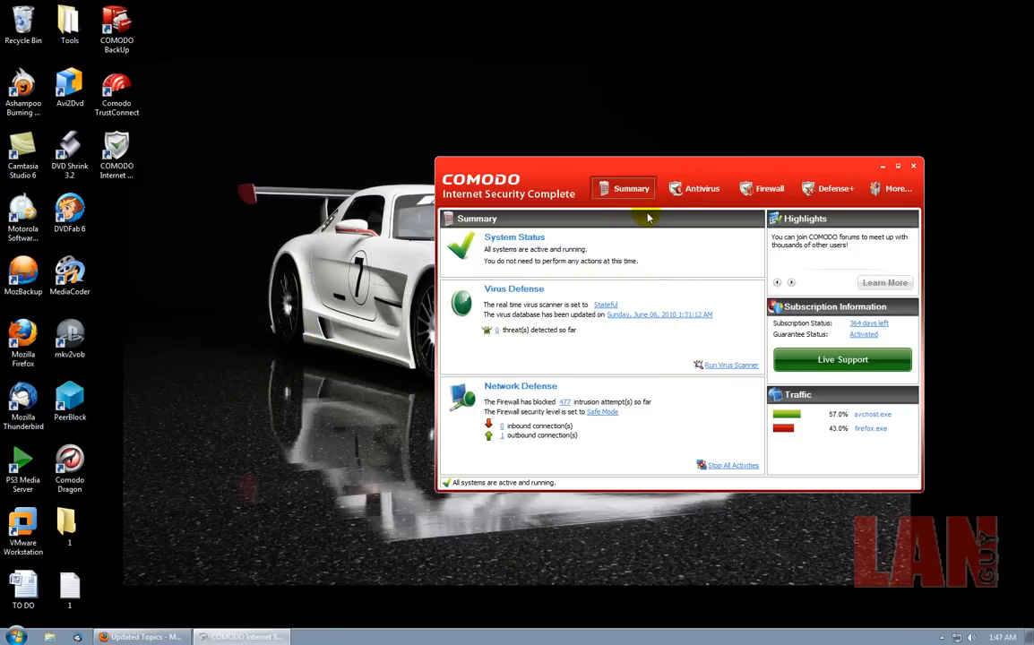
{"action": "mouse_move", "coordinate": [639, 269]}
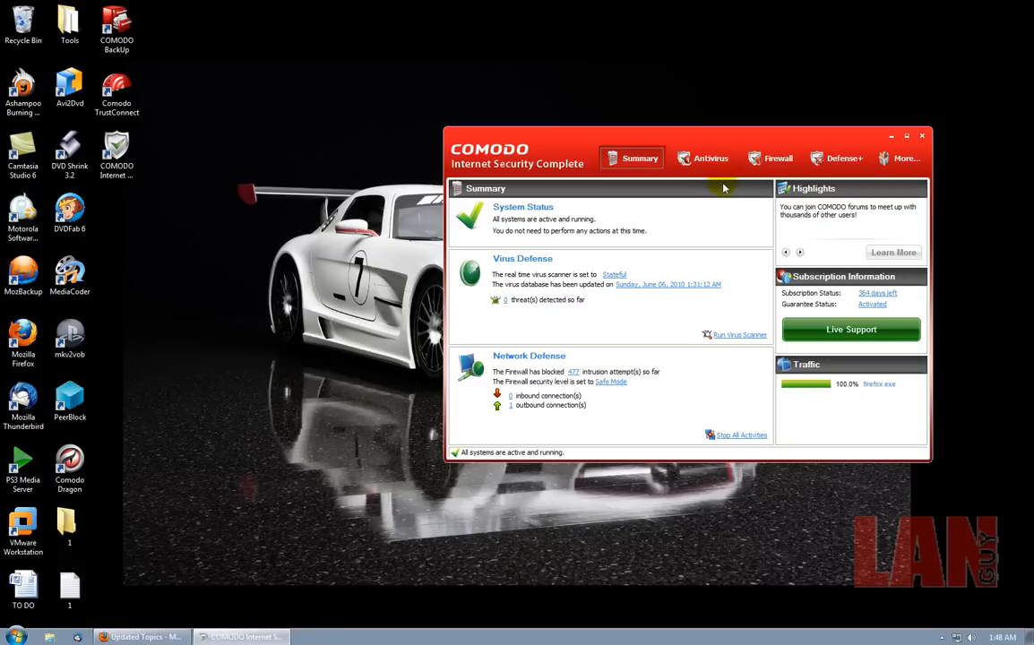
{"action": "mouse_move", "coordinate": [735, 176]}
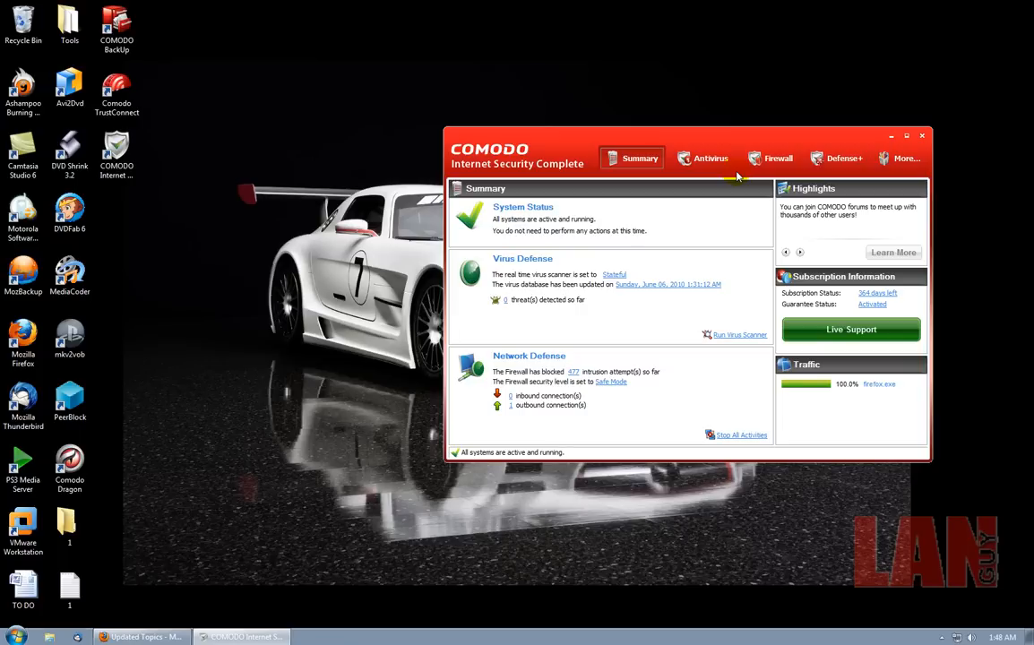
{"action": "mouse_move", "coordinate": [440, 238]}
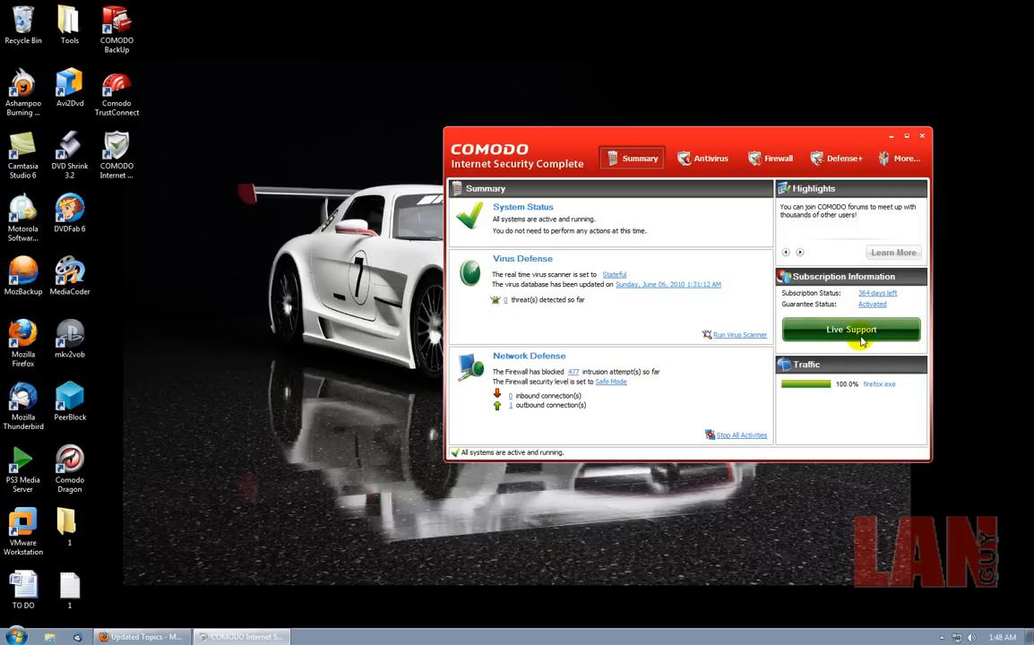
{"action": "mouse_move", "coordinate": [265, 107]}
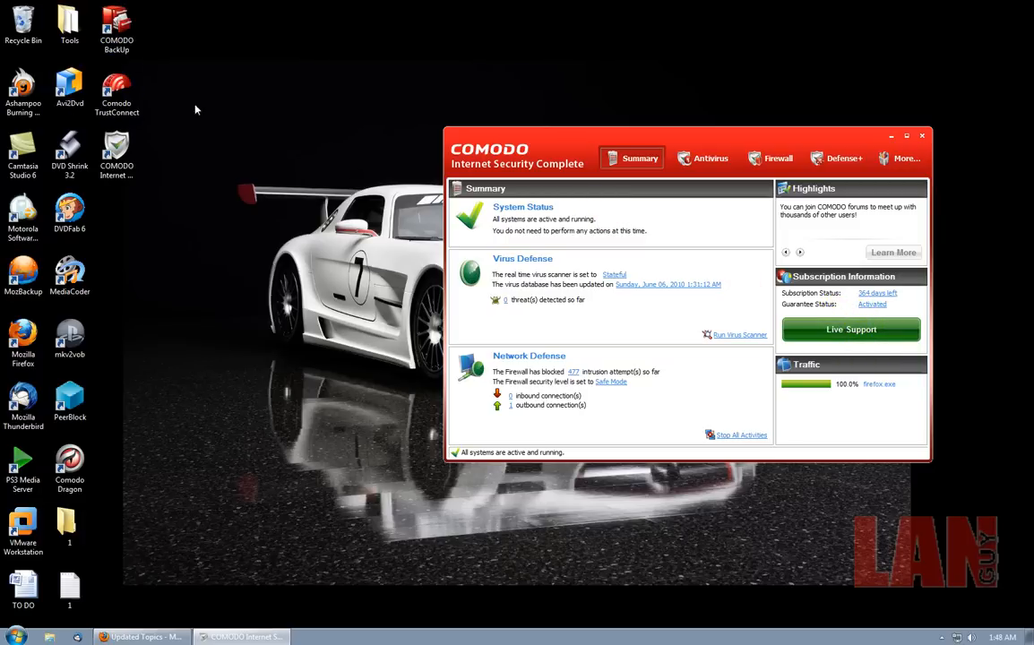
{"action": "mouse_move", "coordinate": [906, 302]}
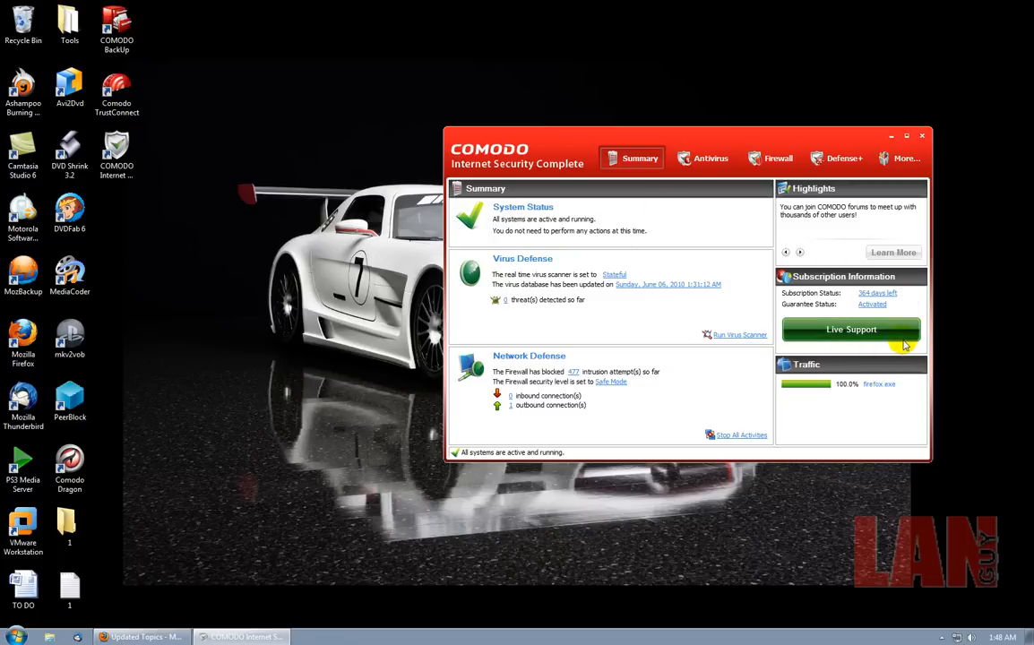
{"action": "mouse_move", "coordinate": [903, 281]}
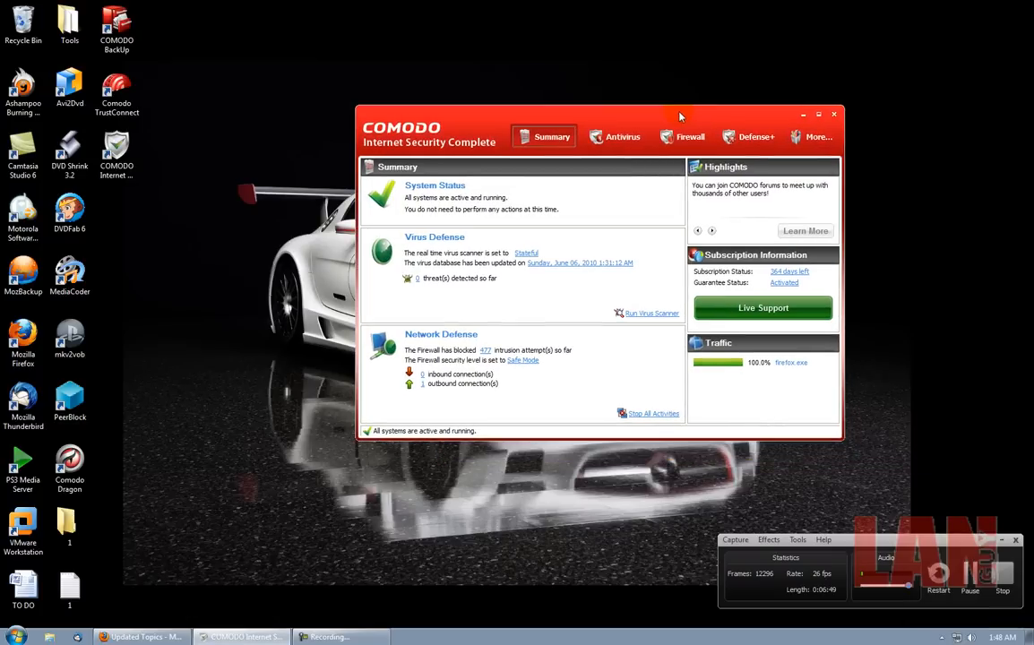
{"action": "mouse_move", "coordinate": [812, 255]}
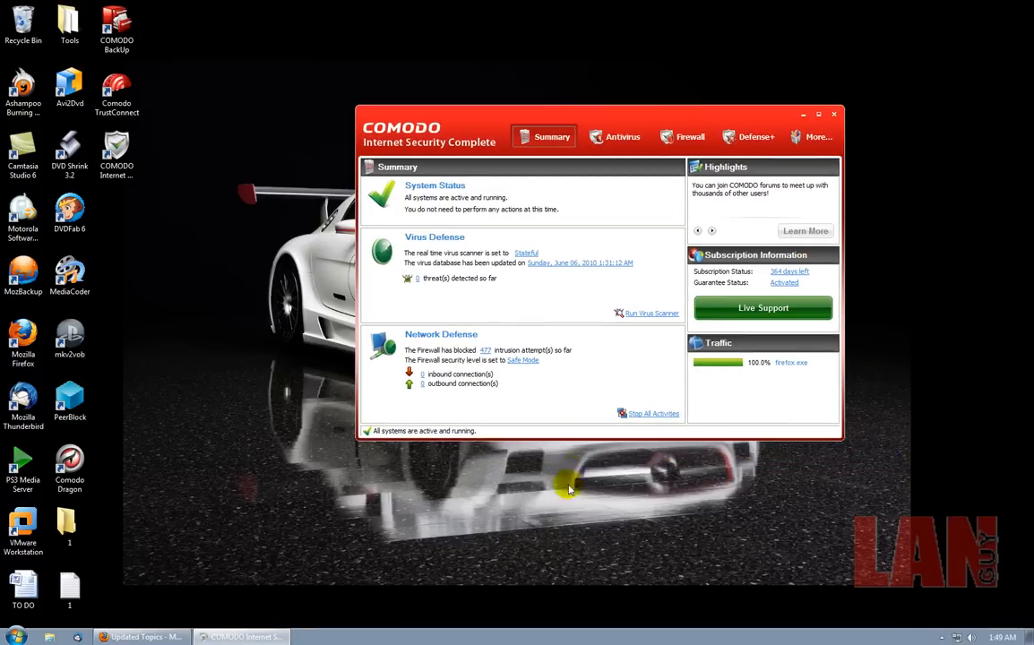
{"action": "mouse_move", "coordinate": [535, 523]}
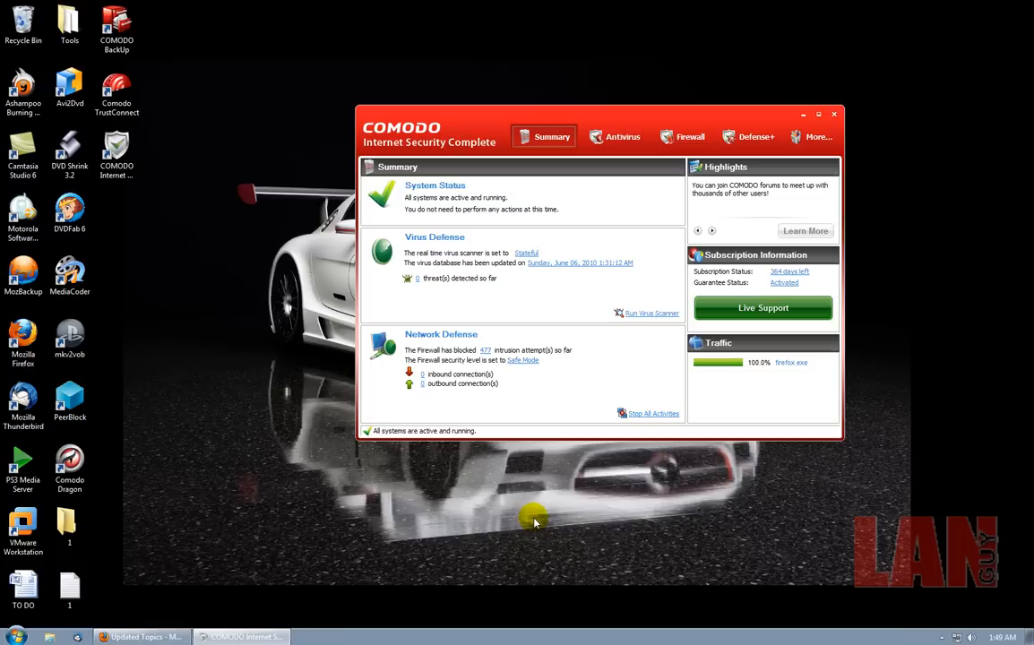
{"action": "mouse_move", "coordinate": [544, 353]}
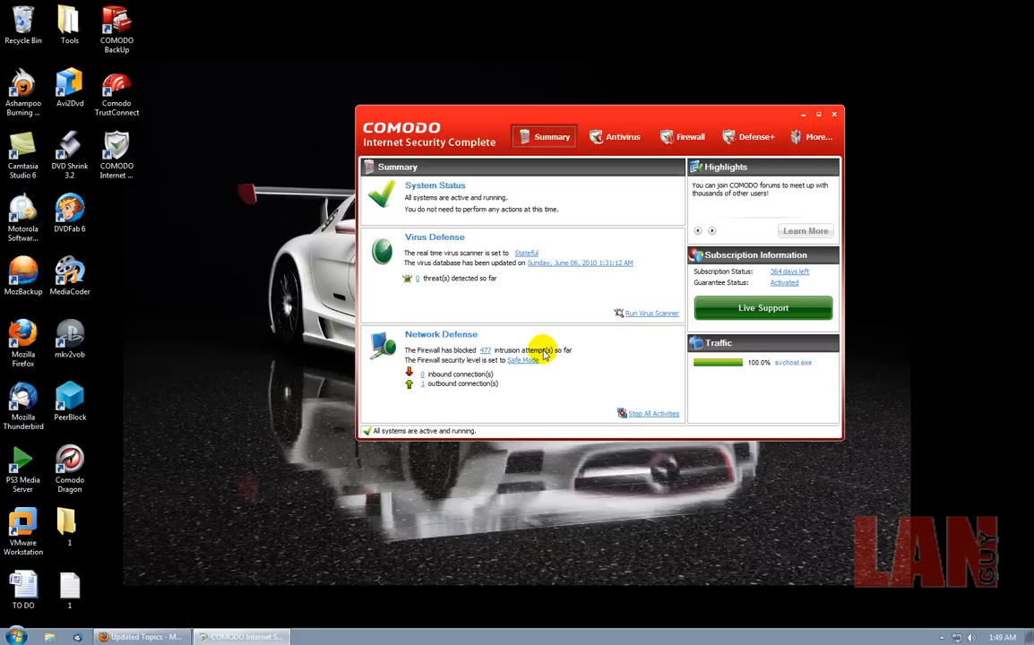
{"action": "mouse_move", "coordinate": [670, 375]}
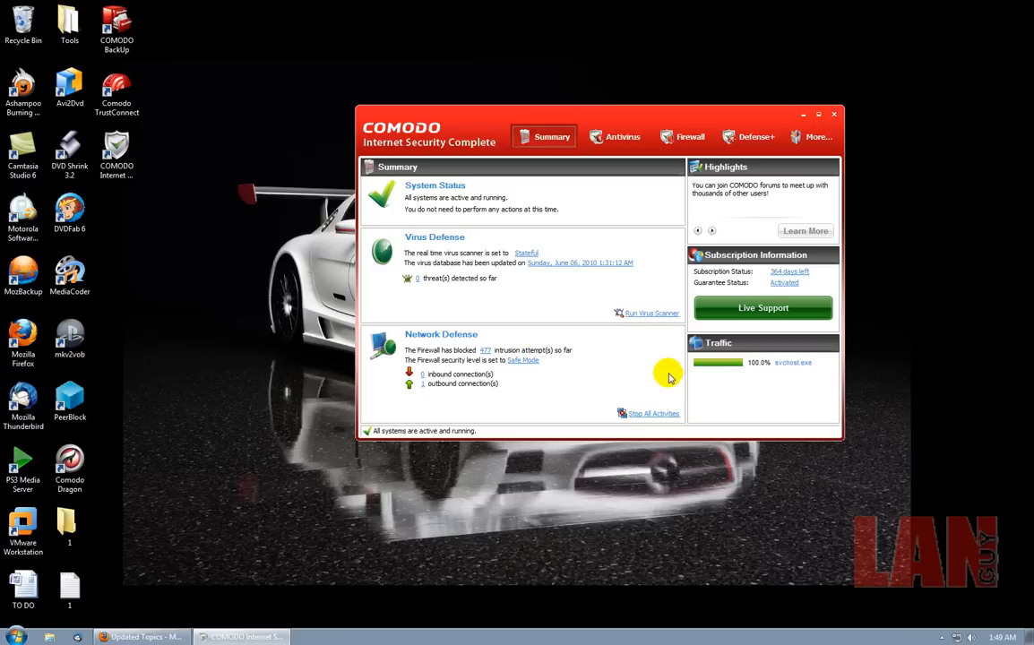